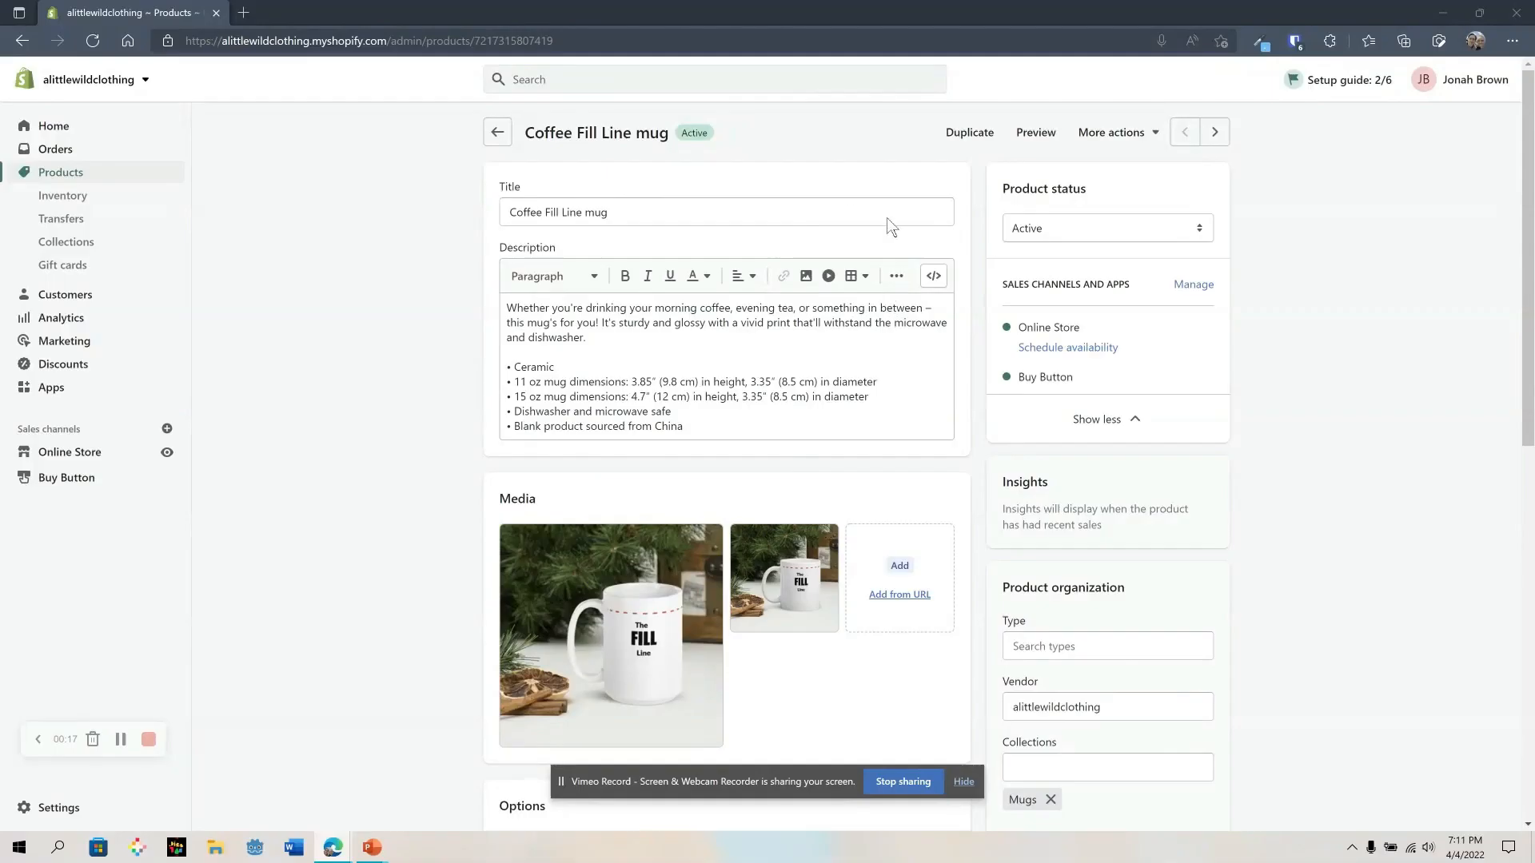
mouse_move(692, 275)
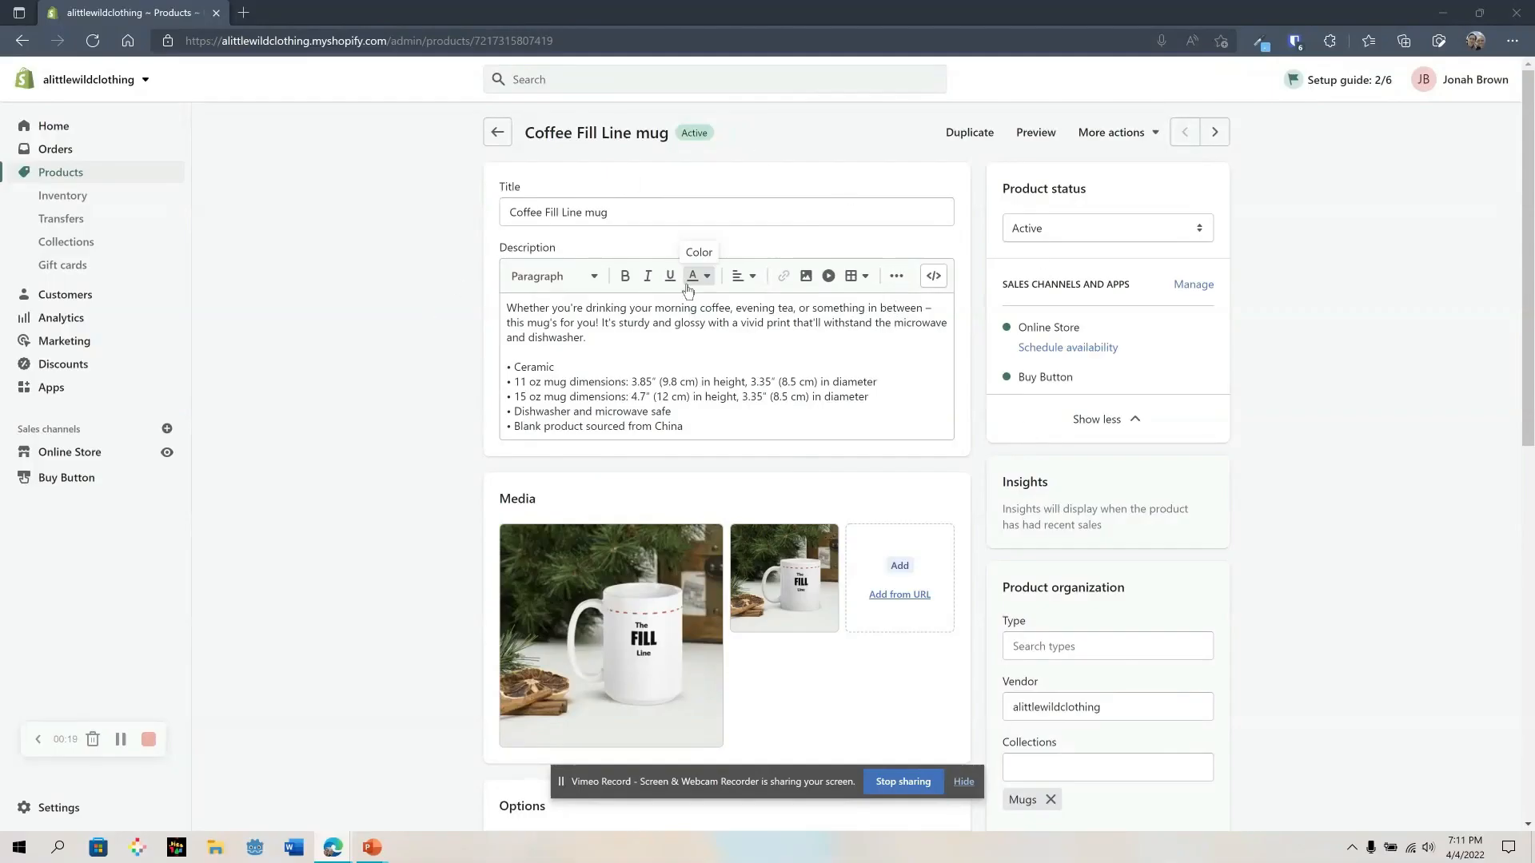
Add a new empty line below the last bullet of the Coffee Fill Line mug description.
left_click(717, 425)
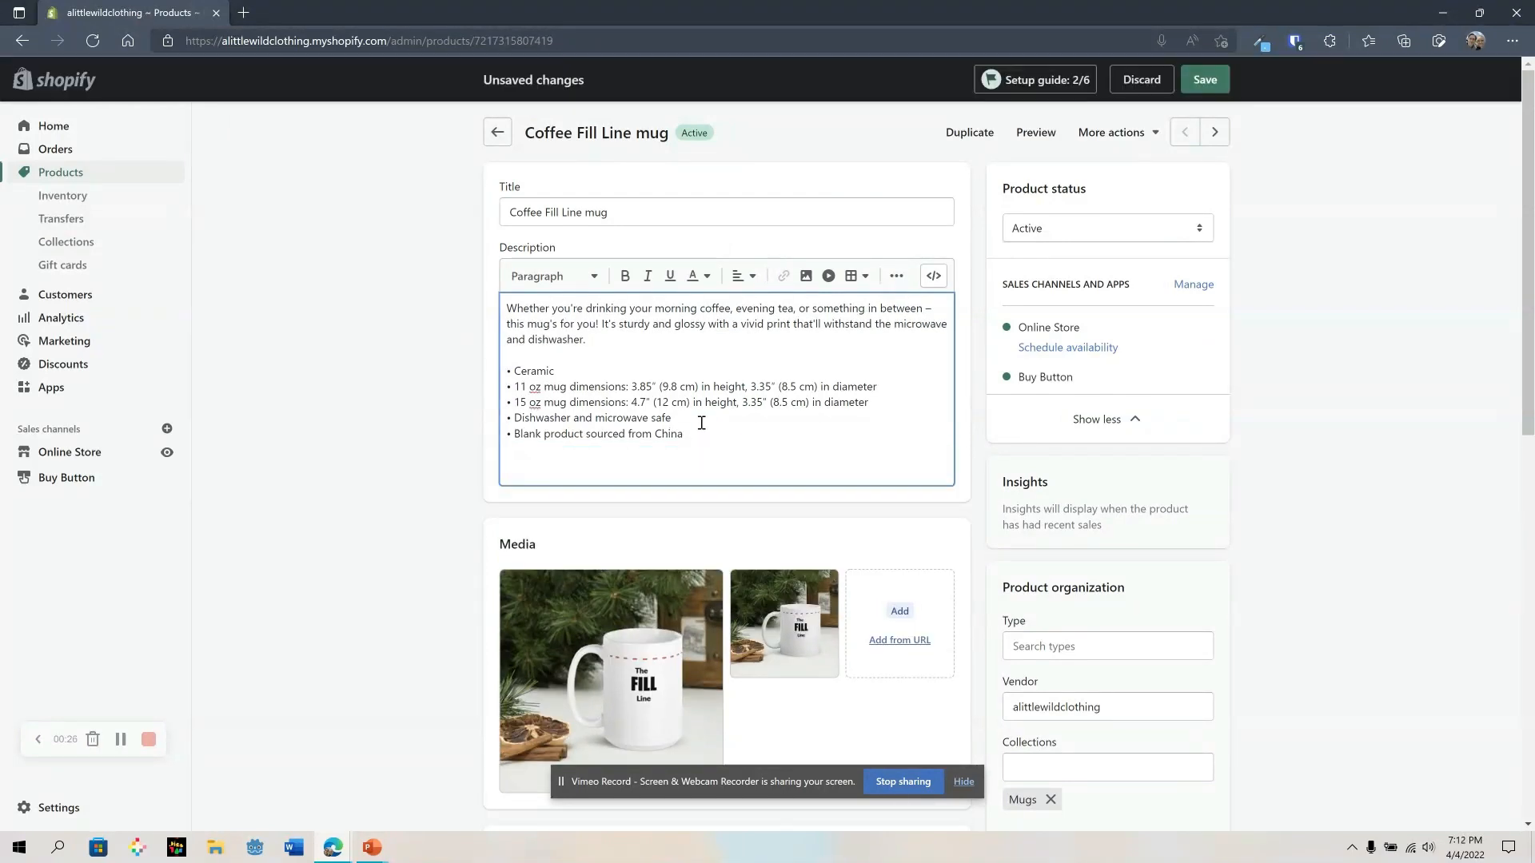
scroll("down", 3)
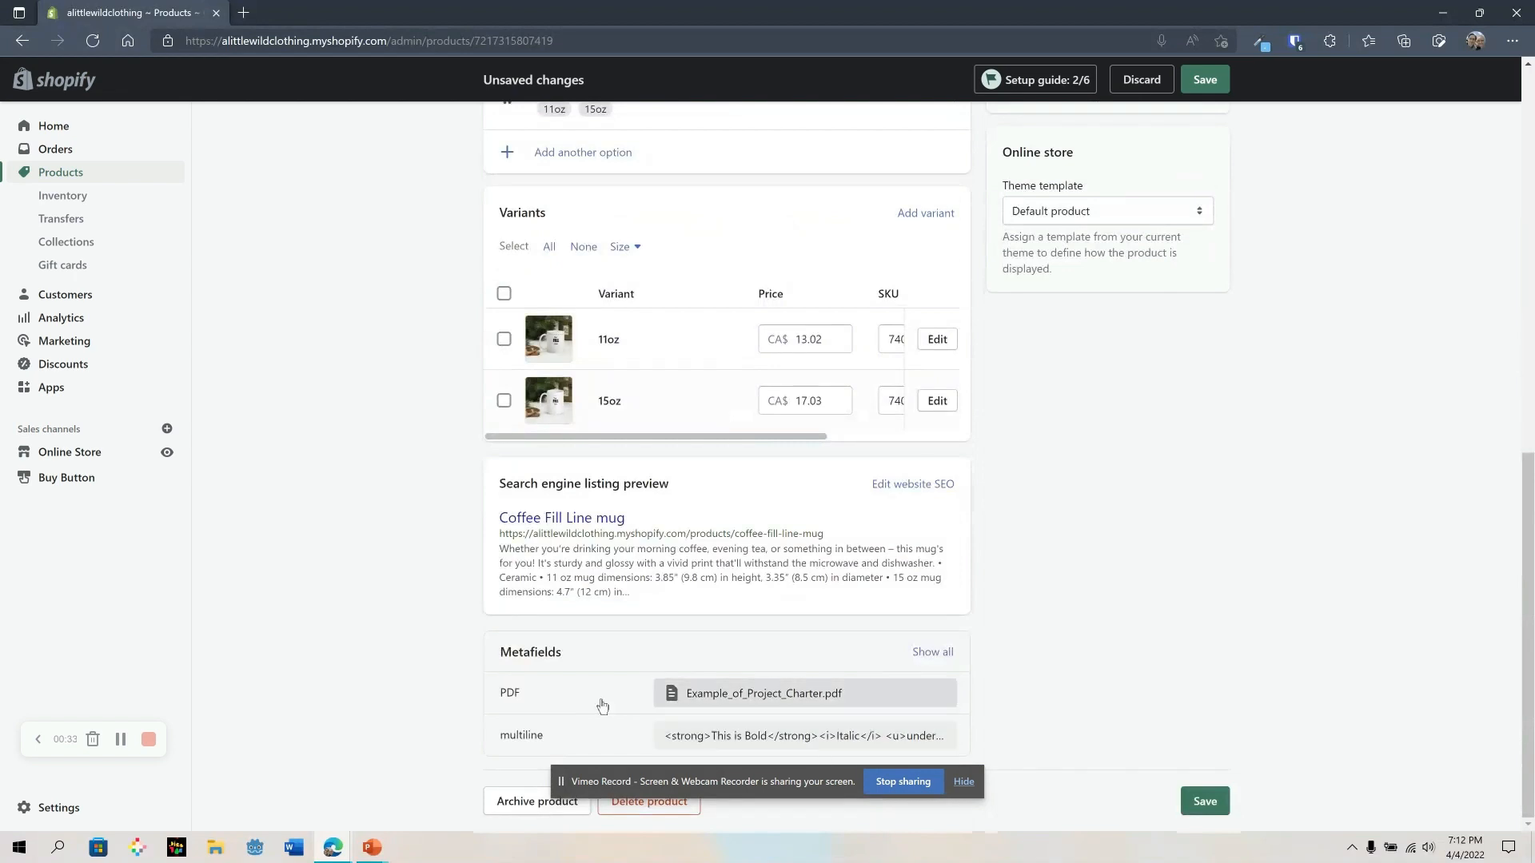
mouse_move(804, 701)
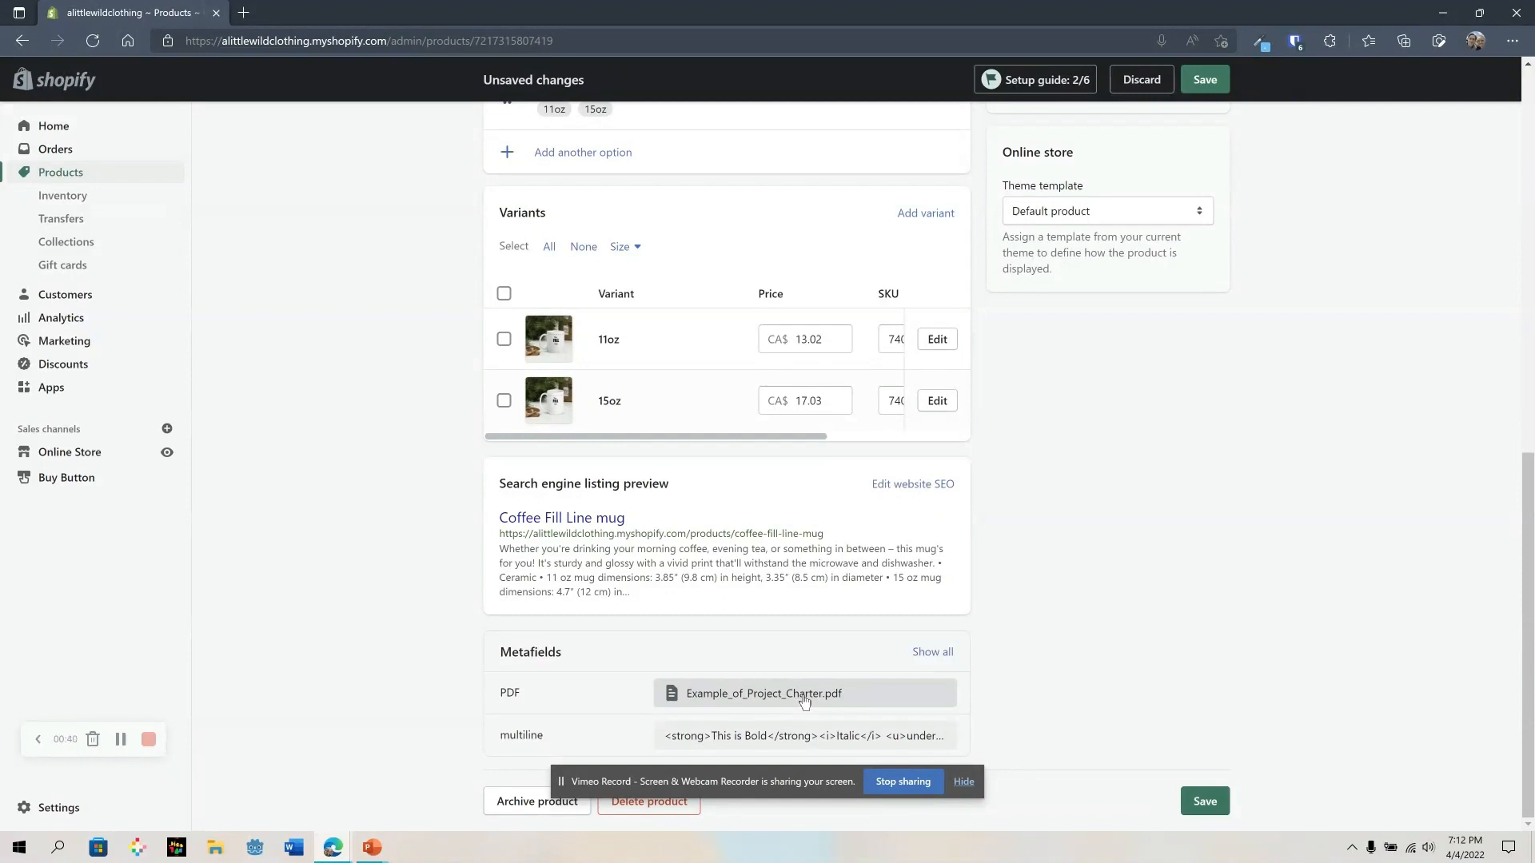
scroll("up", 3)
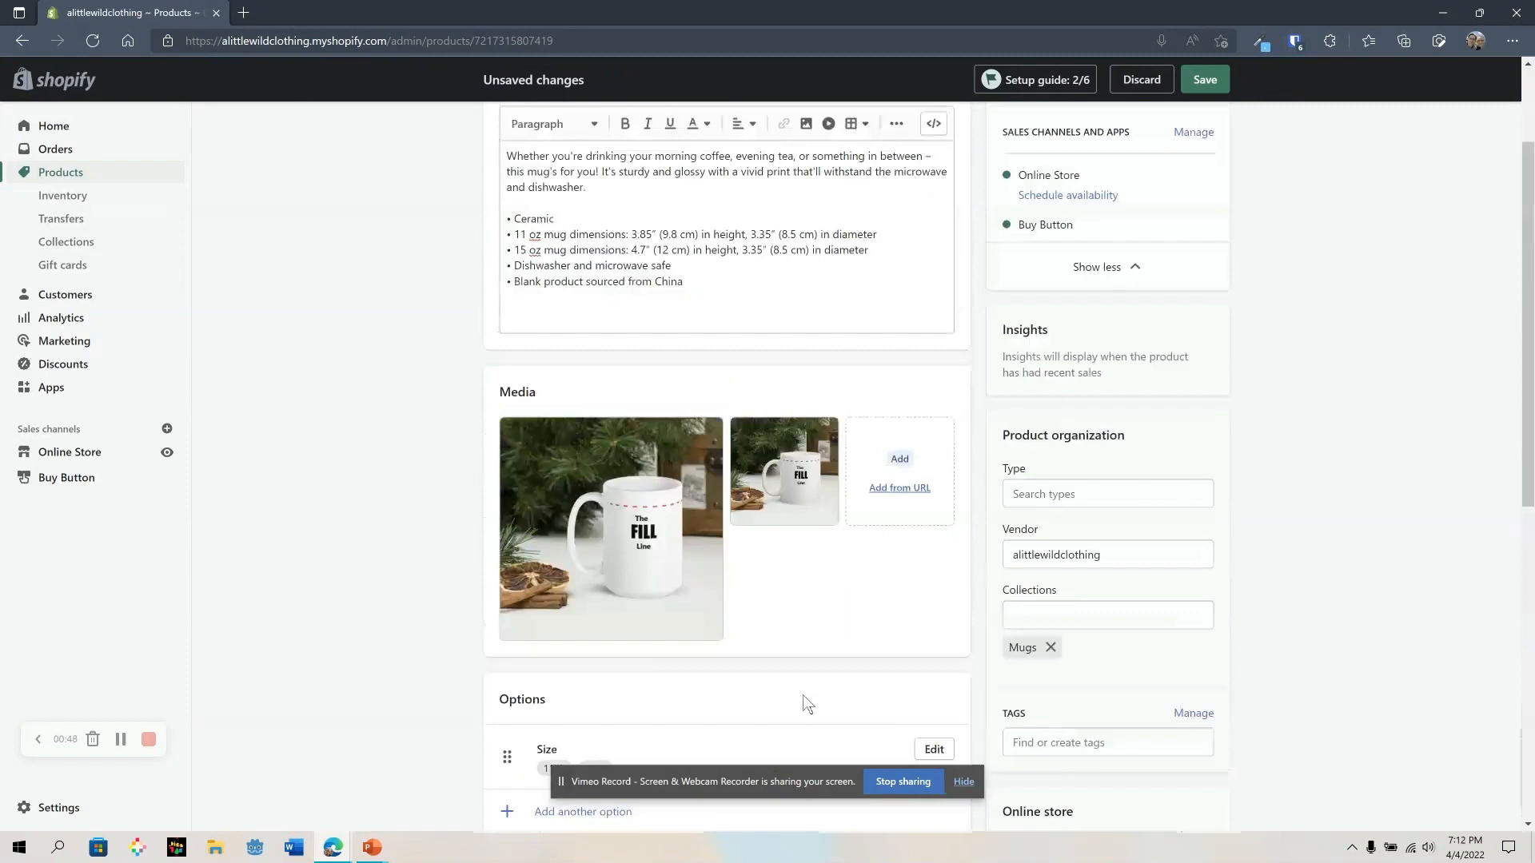
scroll("up", 3)
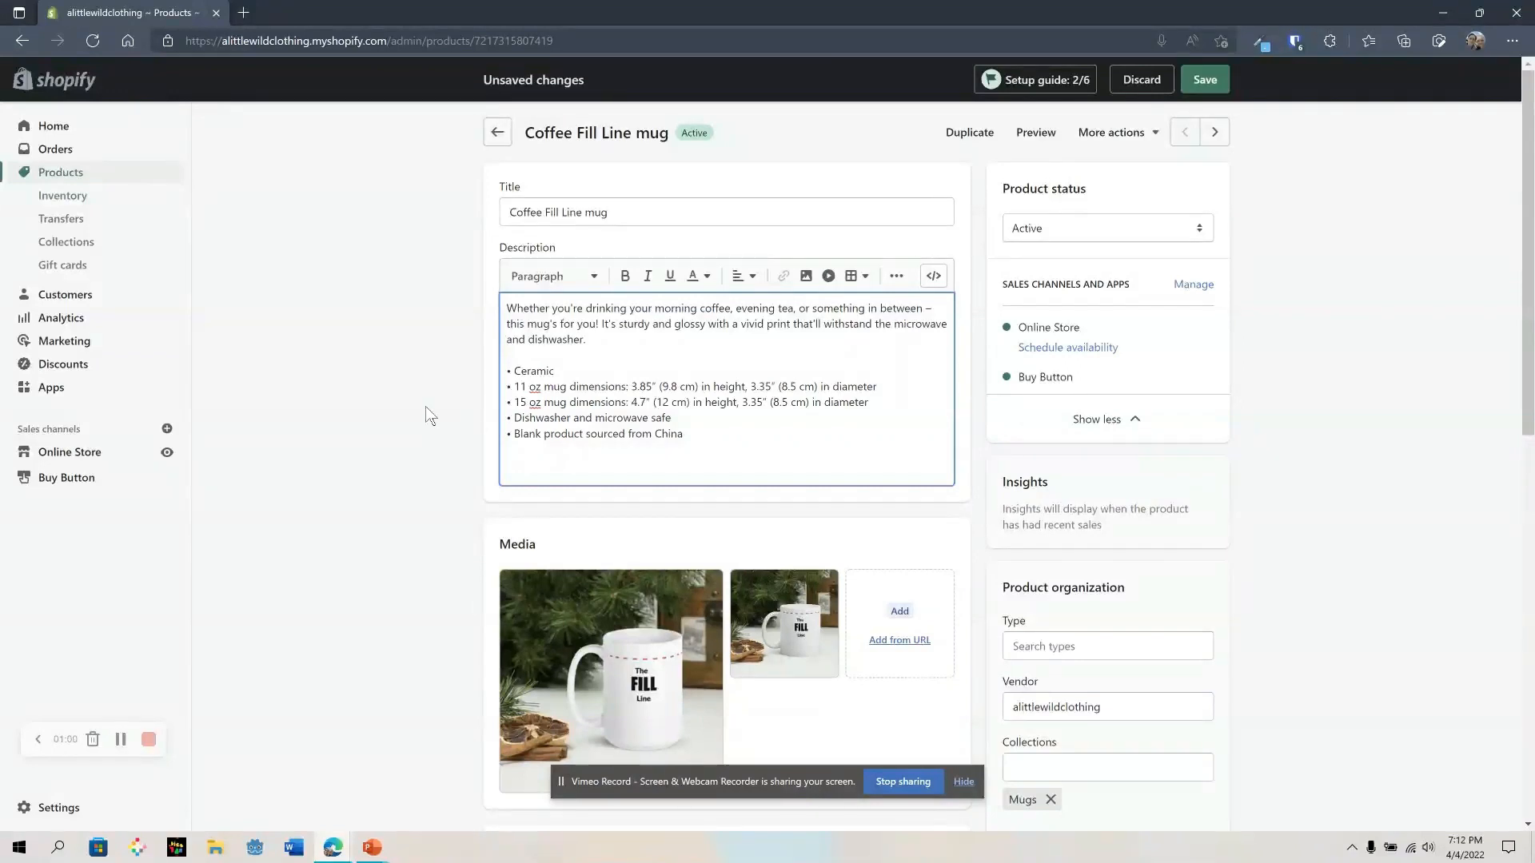
key("Return")
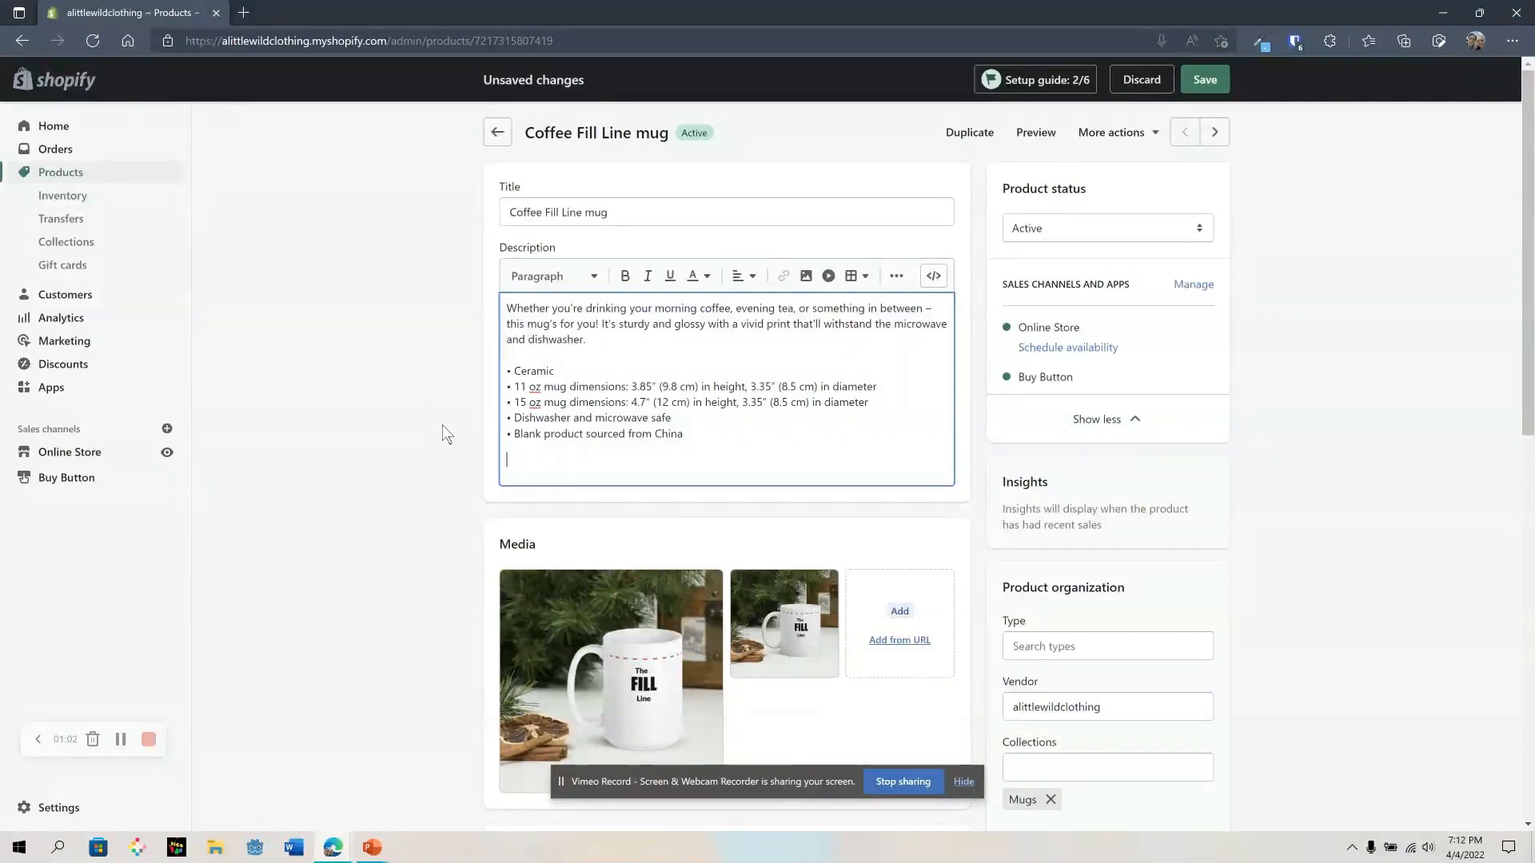
mouse_move(328, 665)
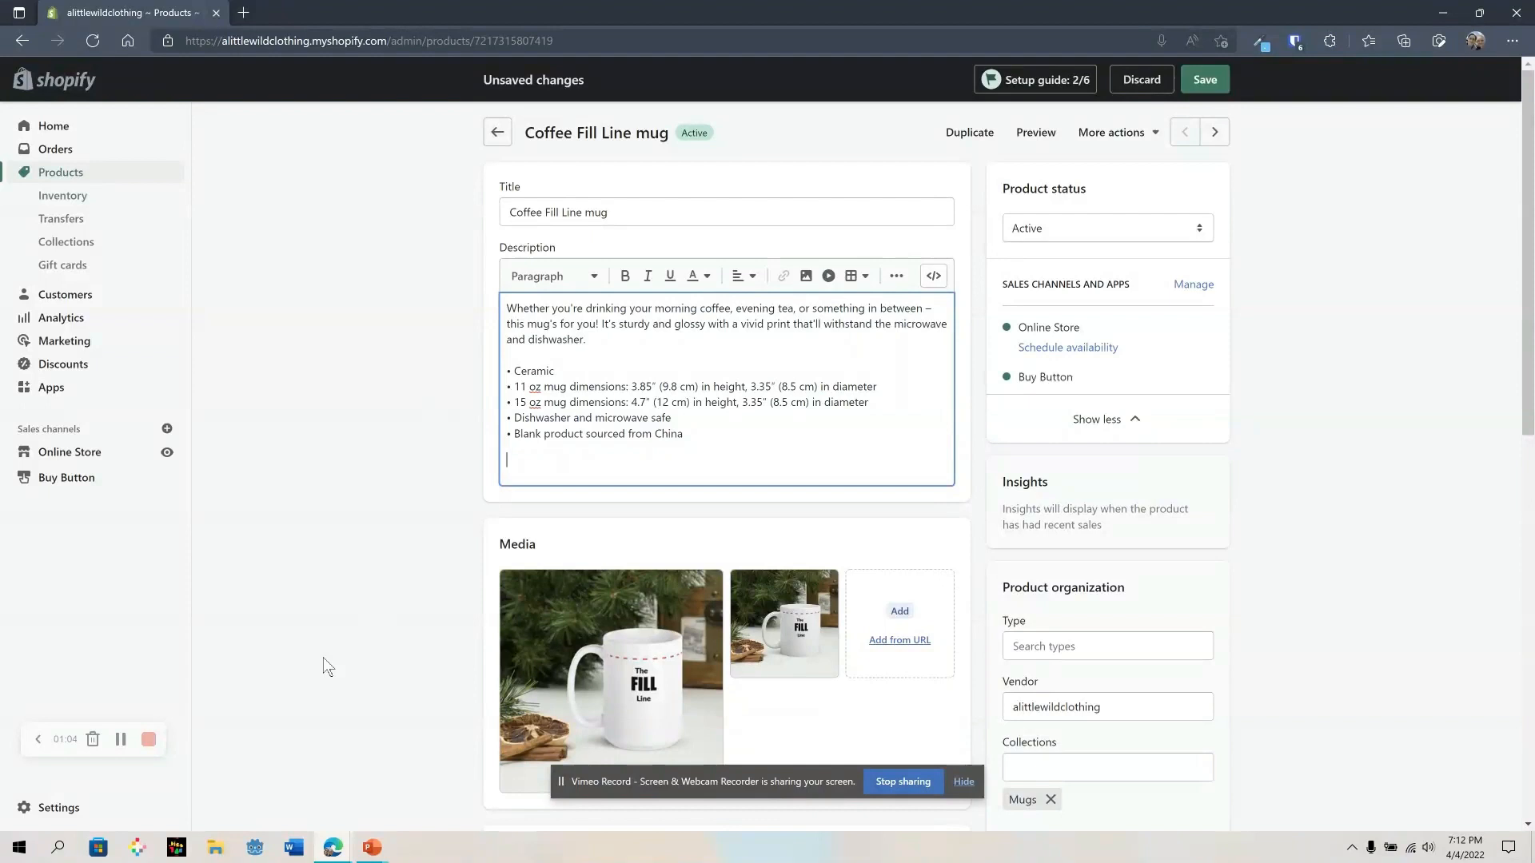
mouse_move(58, 807)
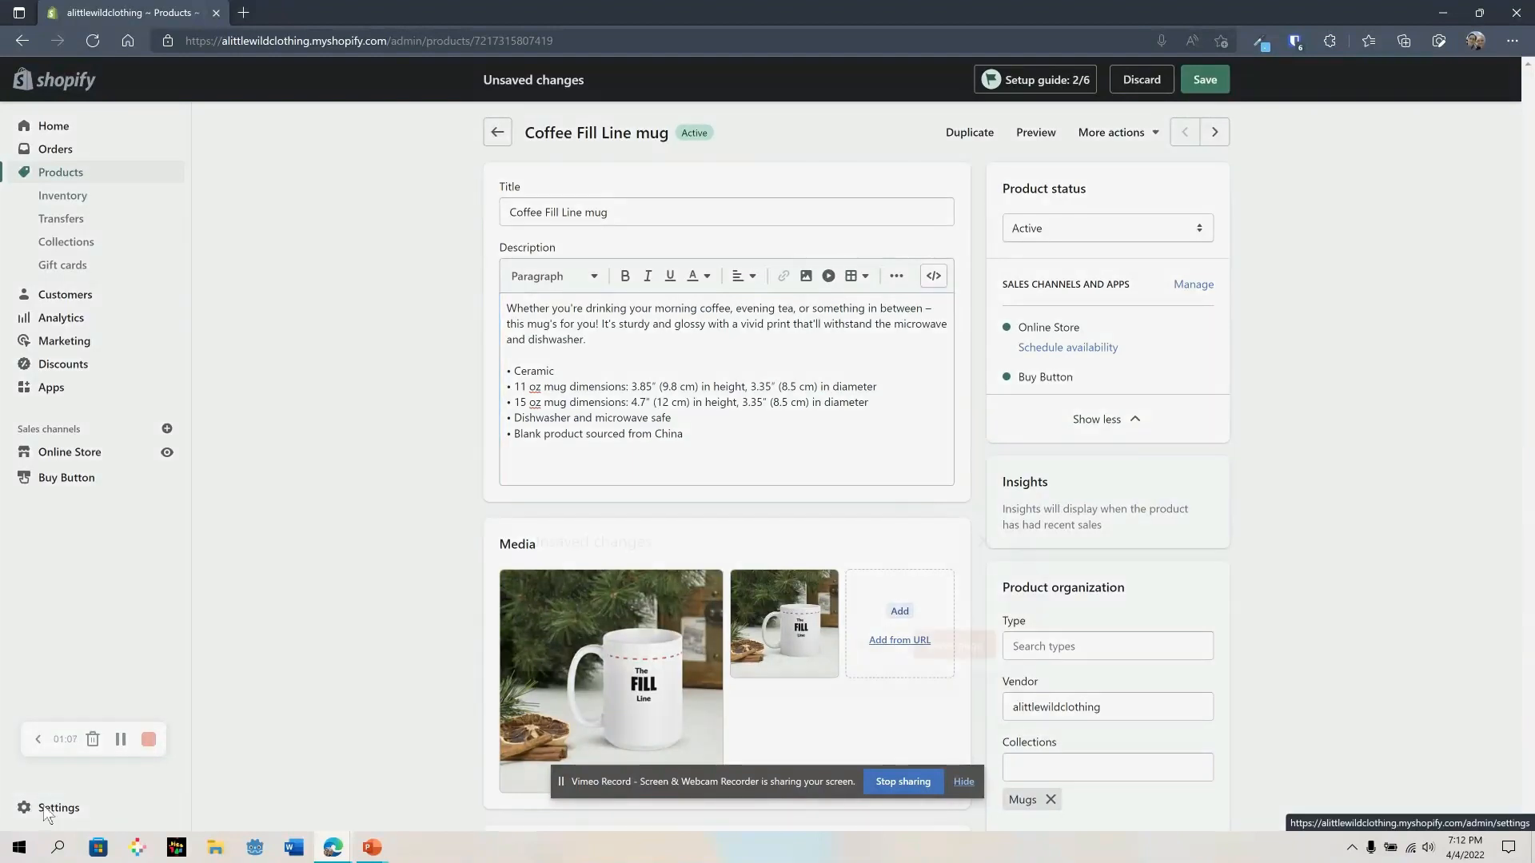
Upload Numbers_Coloring_Book.pdf to the store's Files and copy its link.
left_click(57, 814)
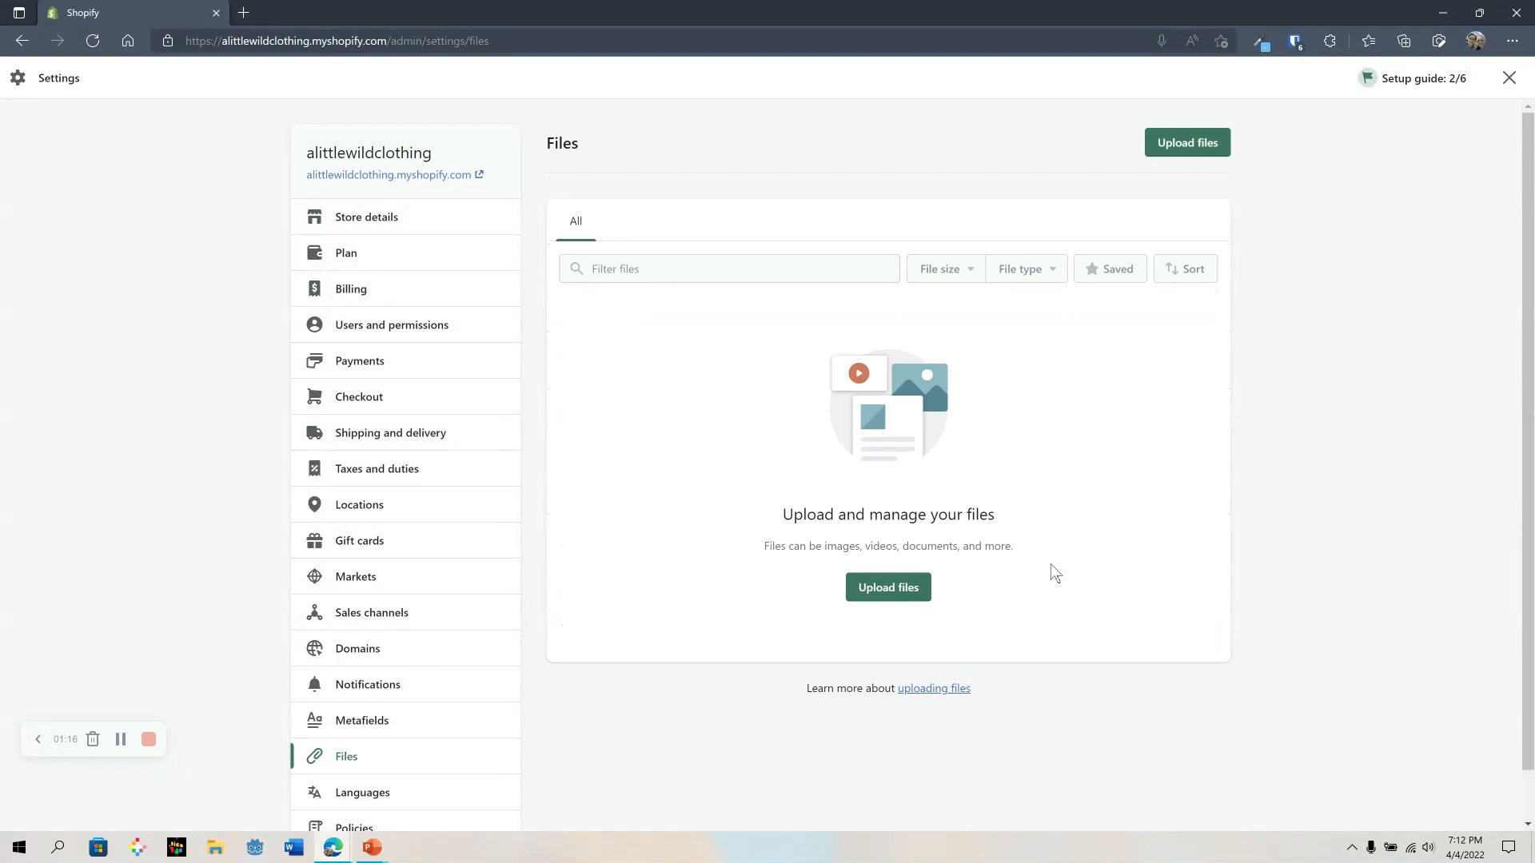
mouse_move(887, 587)
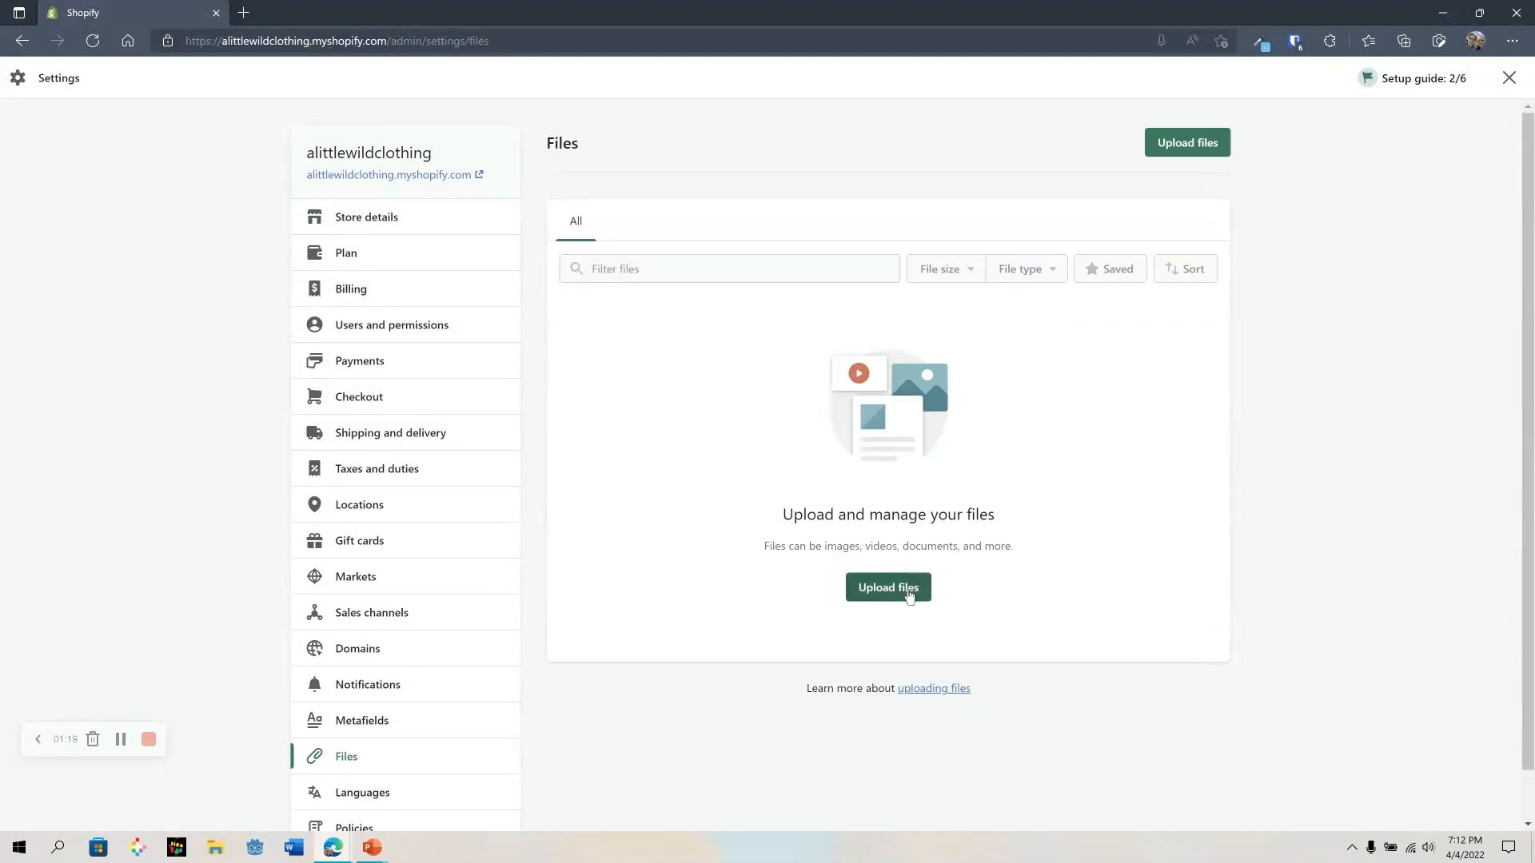
left_click(887, 587)
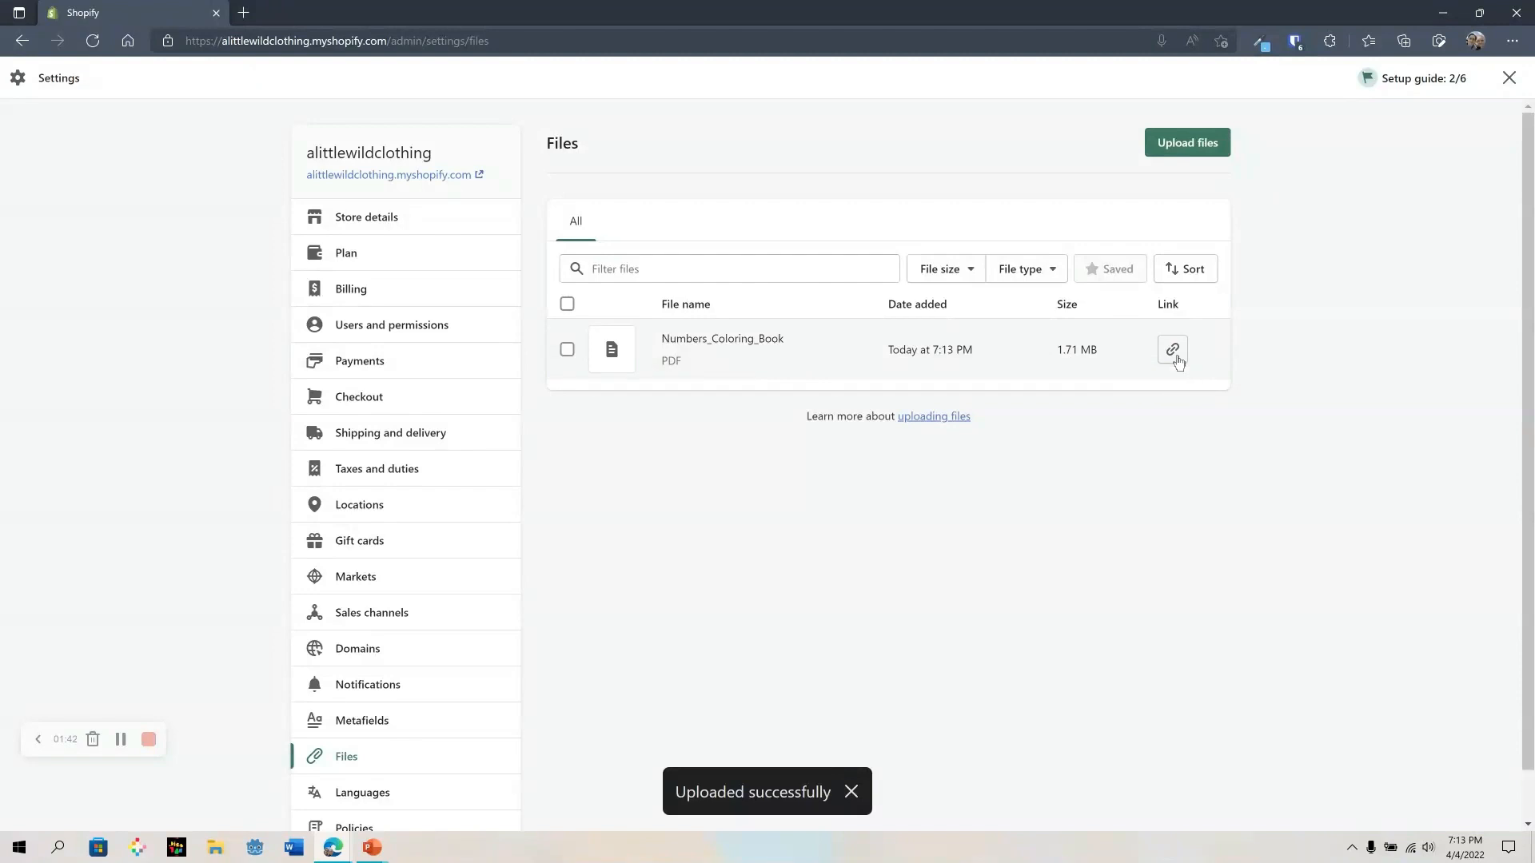
left_click(1172, 350)
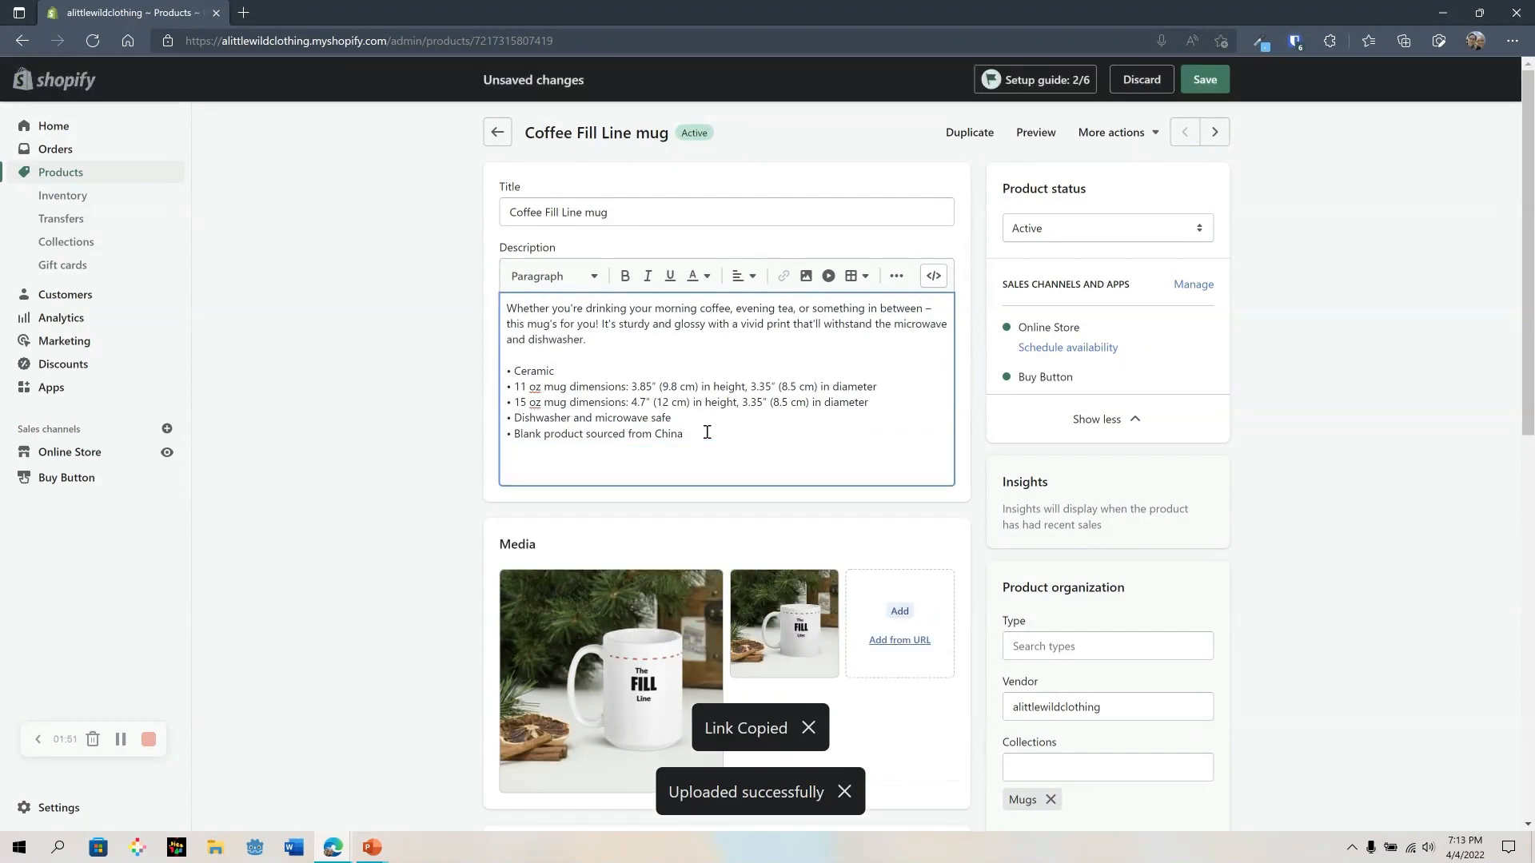
Add the line 'PDF PREVIEW: Download' and select the word Download.
type("PDF")
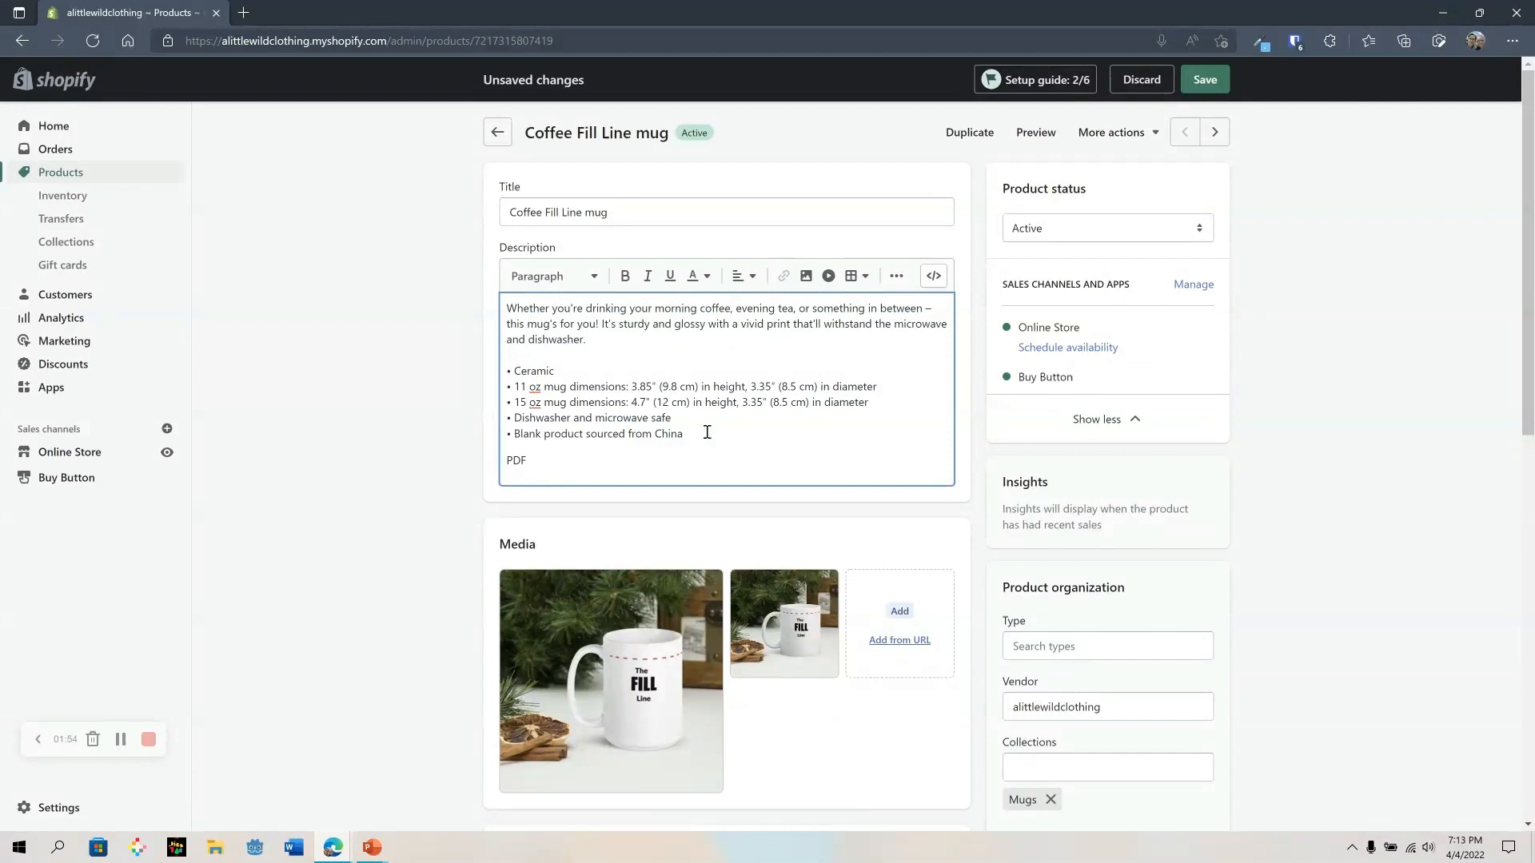
type("PREVIEW: Download")
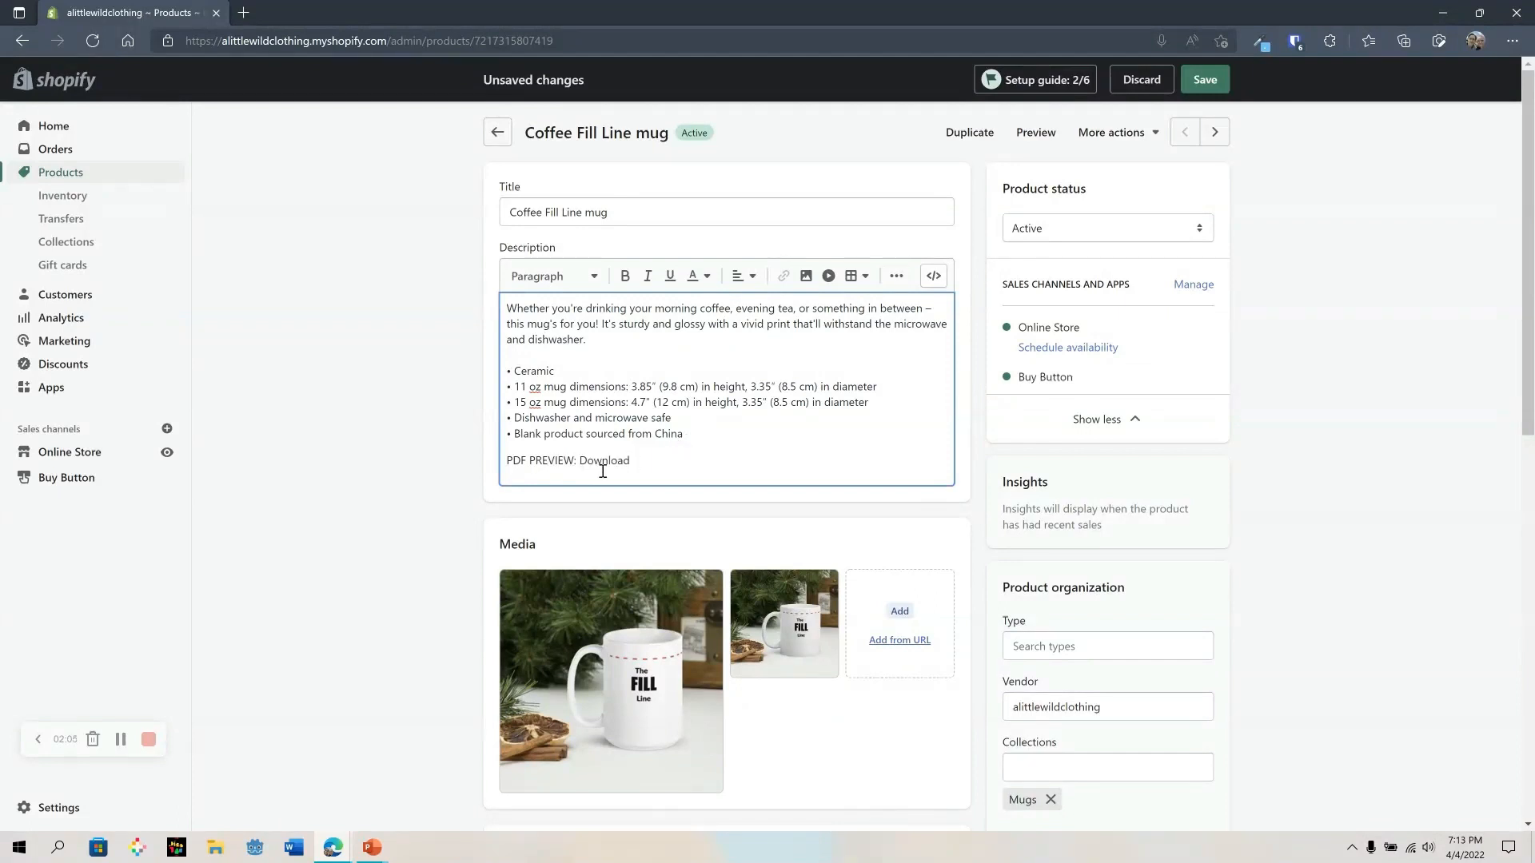
double_click(604, 460)
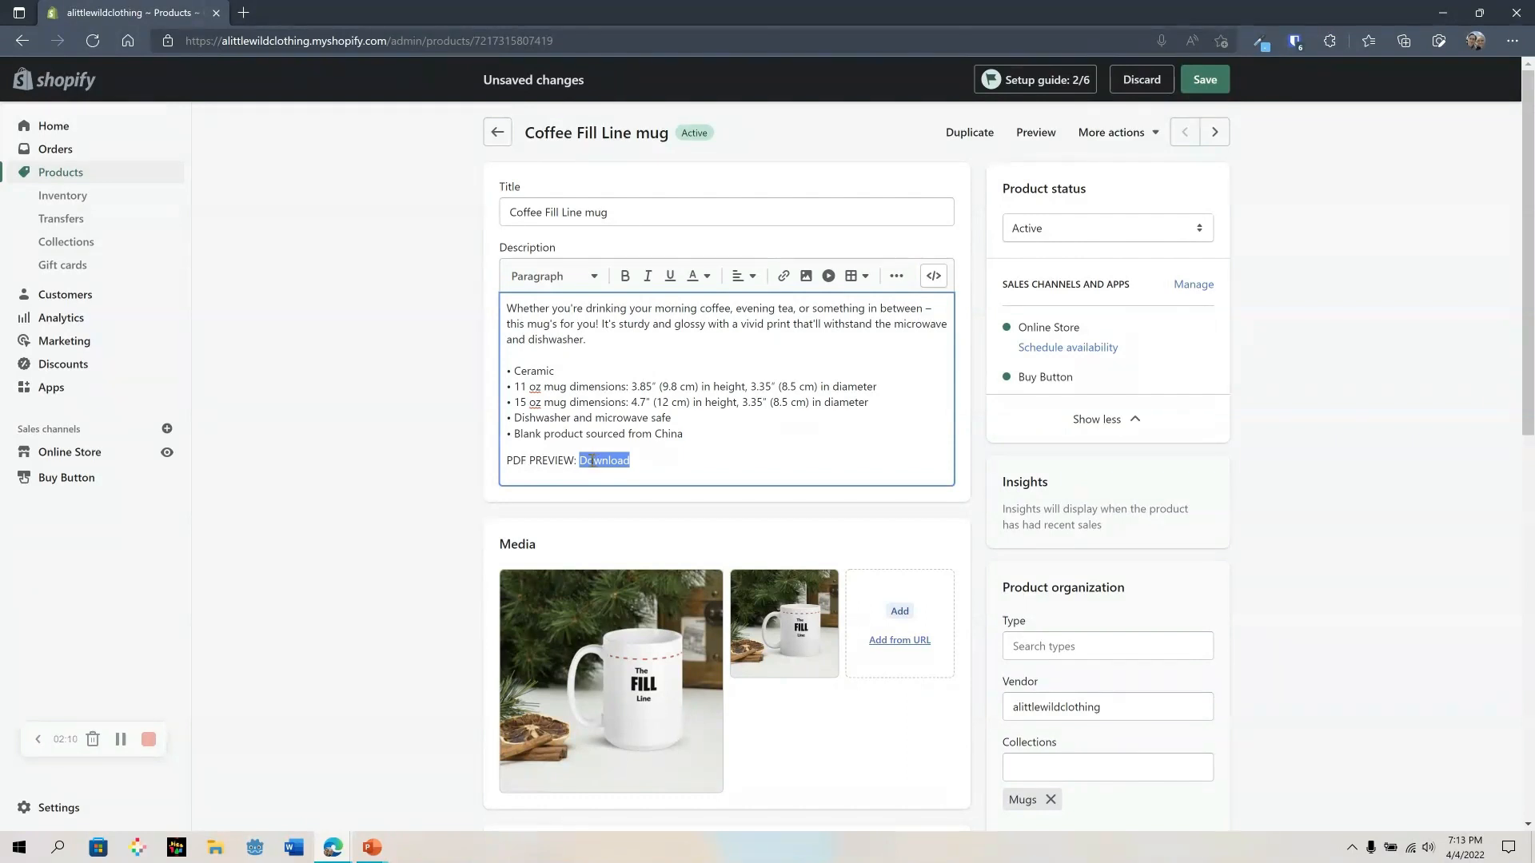
Link Download to the Numbers_Coloring_Book.pdf file URL with the title 'Coloring Book'.
left_click(783, 278)
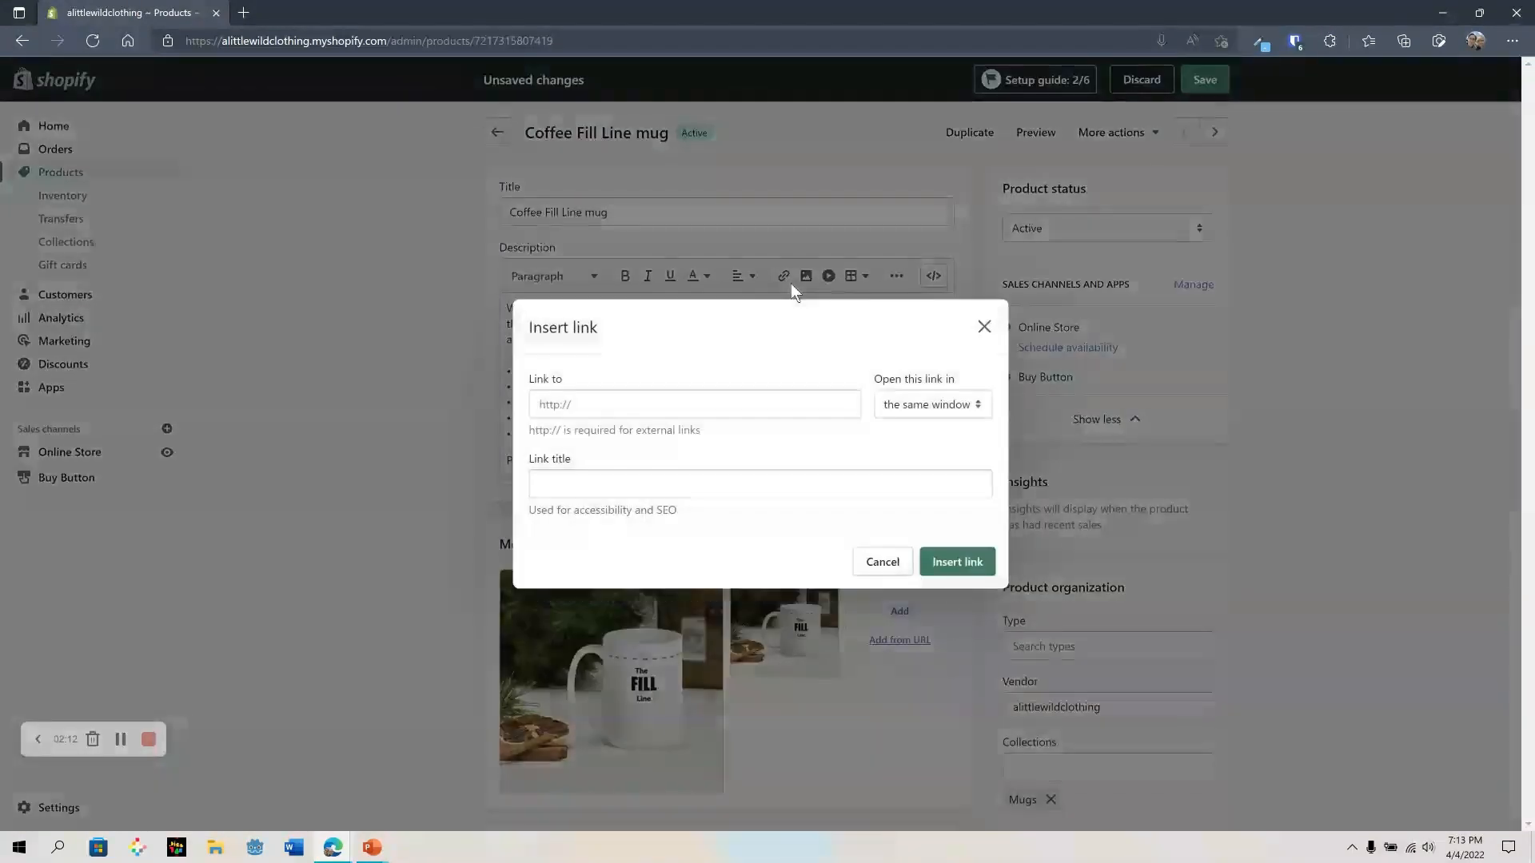
type("6/9608/7227/files/Numbers_Coloring_Book.pdf?v=1649124788")
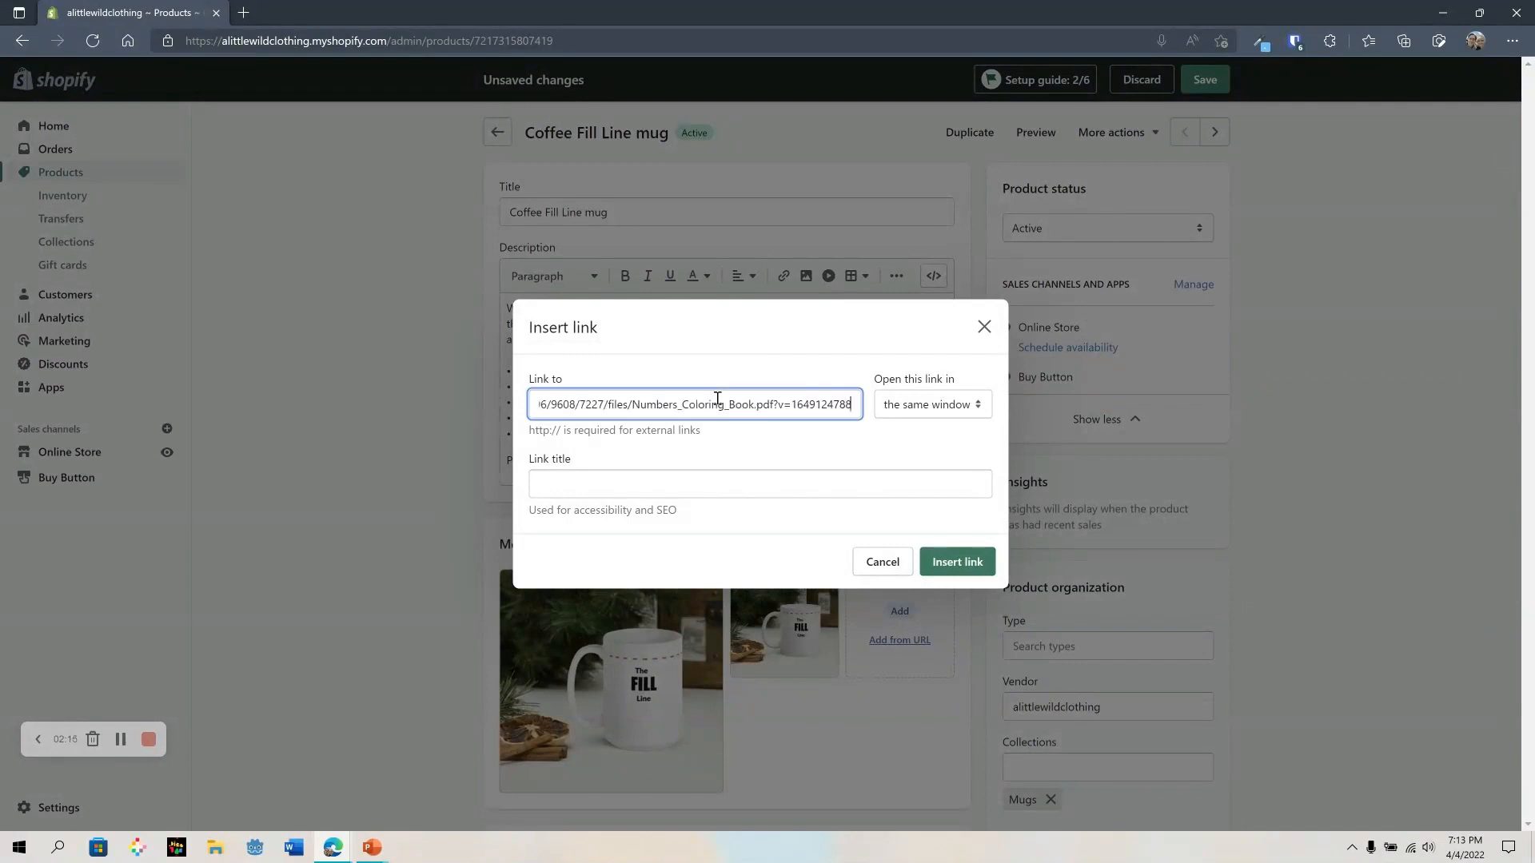
left_click(758, 483)
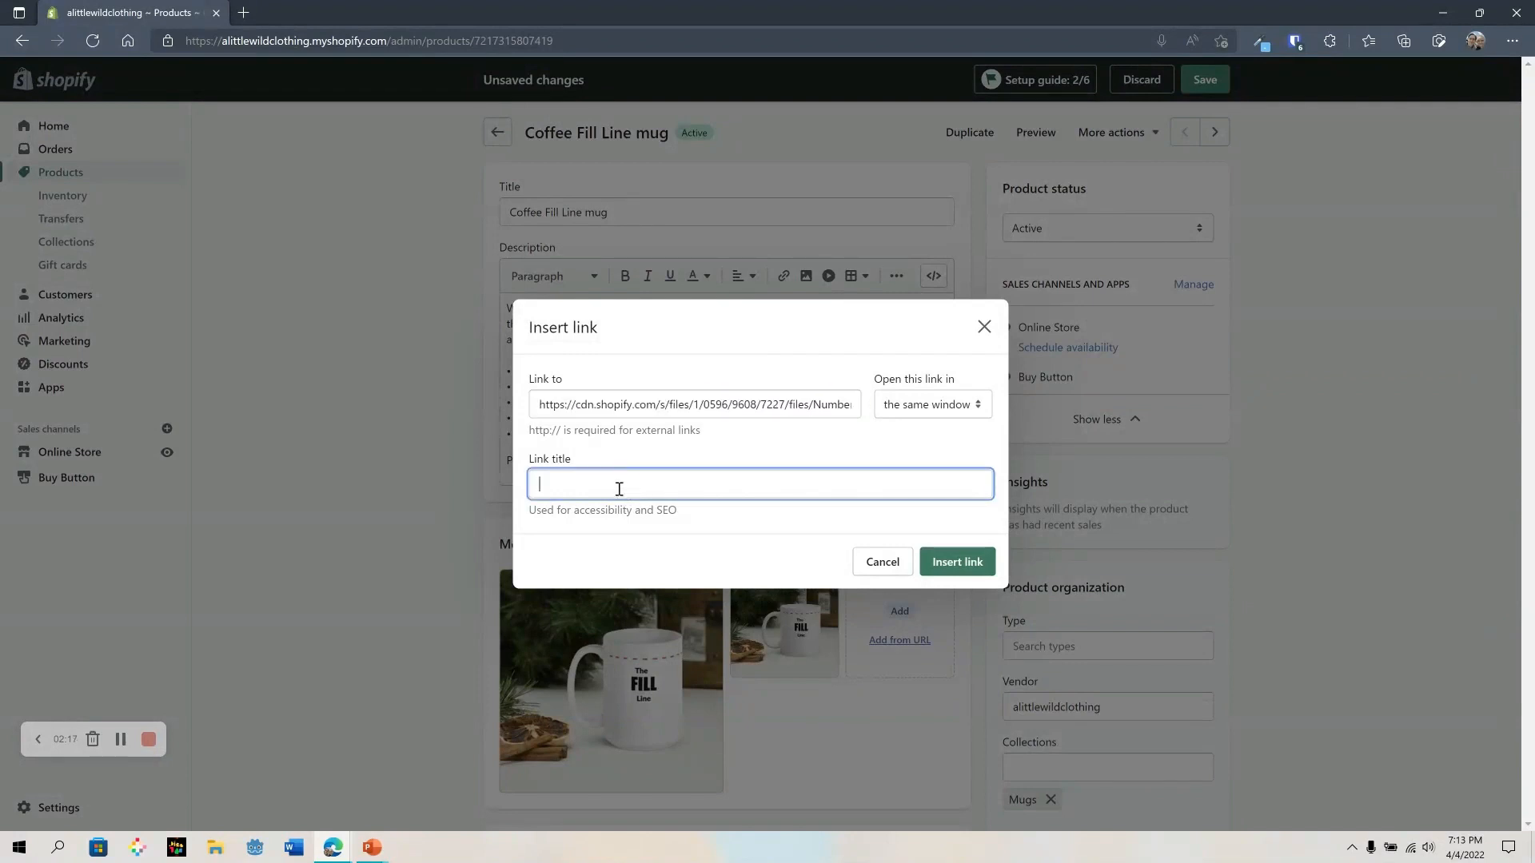
type("Coloring Book")
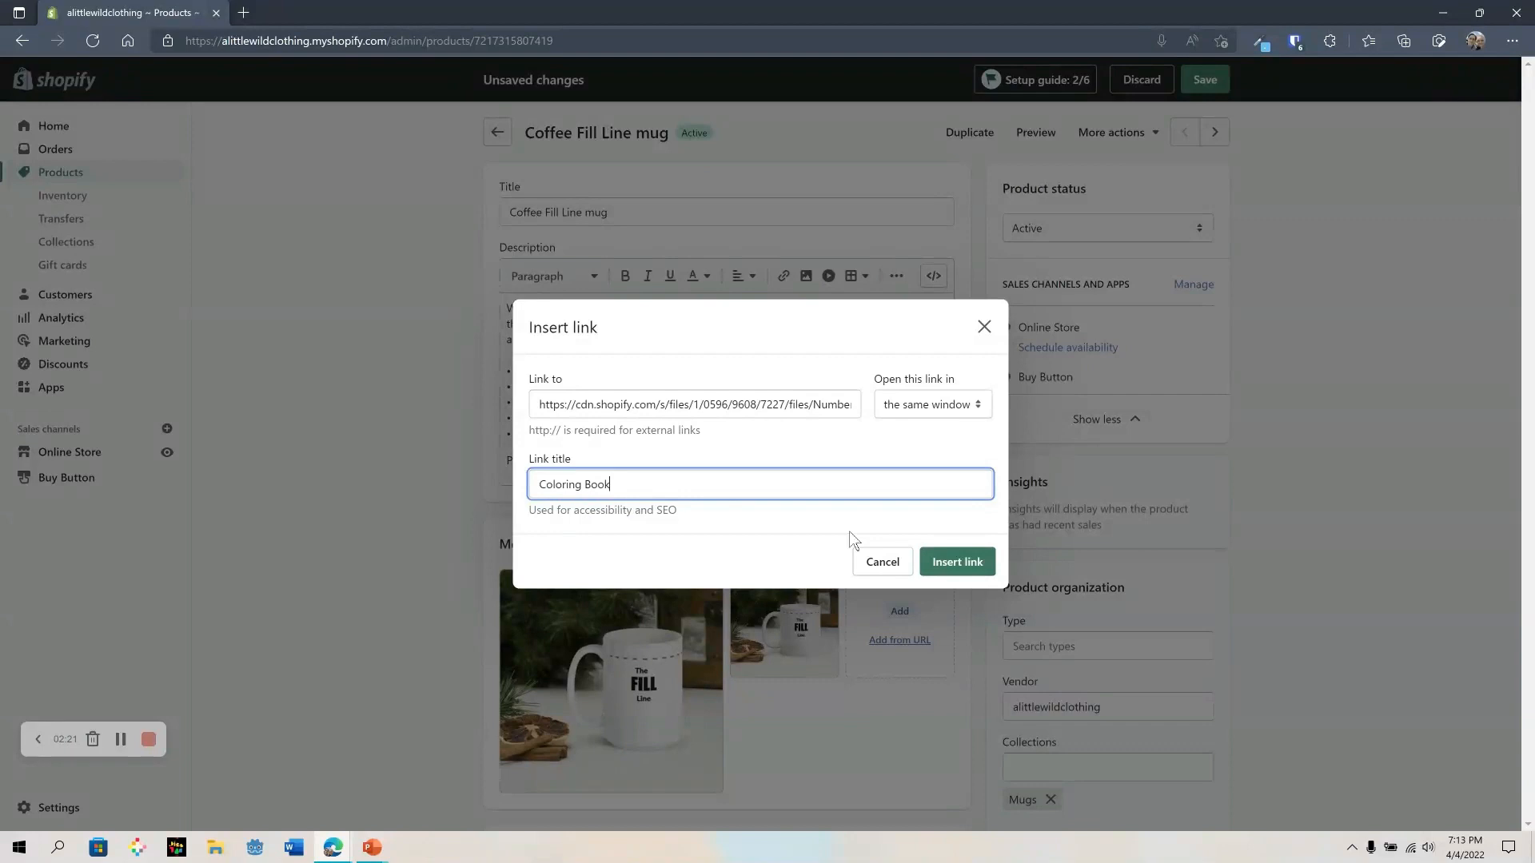
left_click(956, 561)
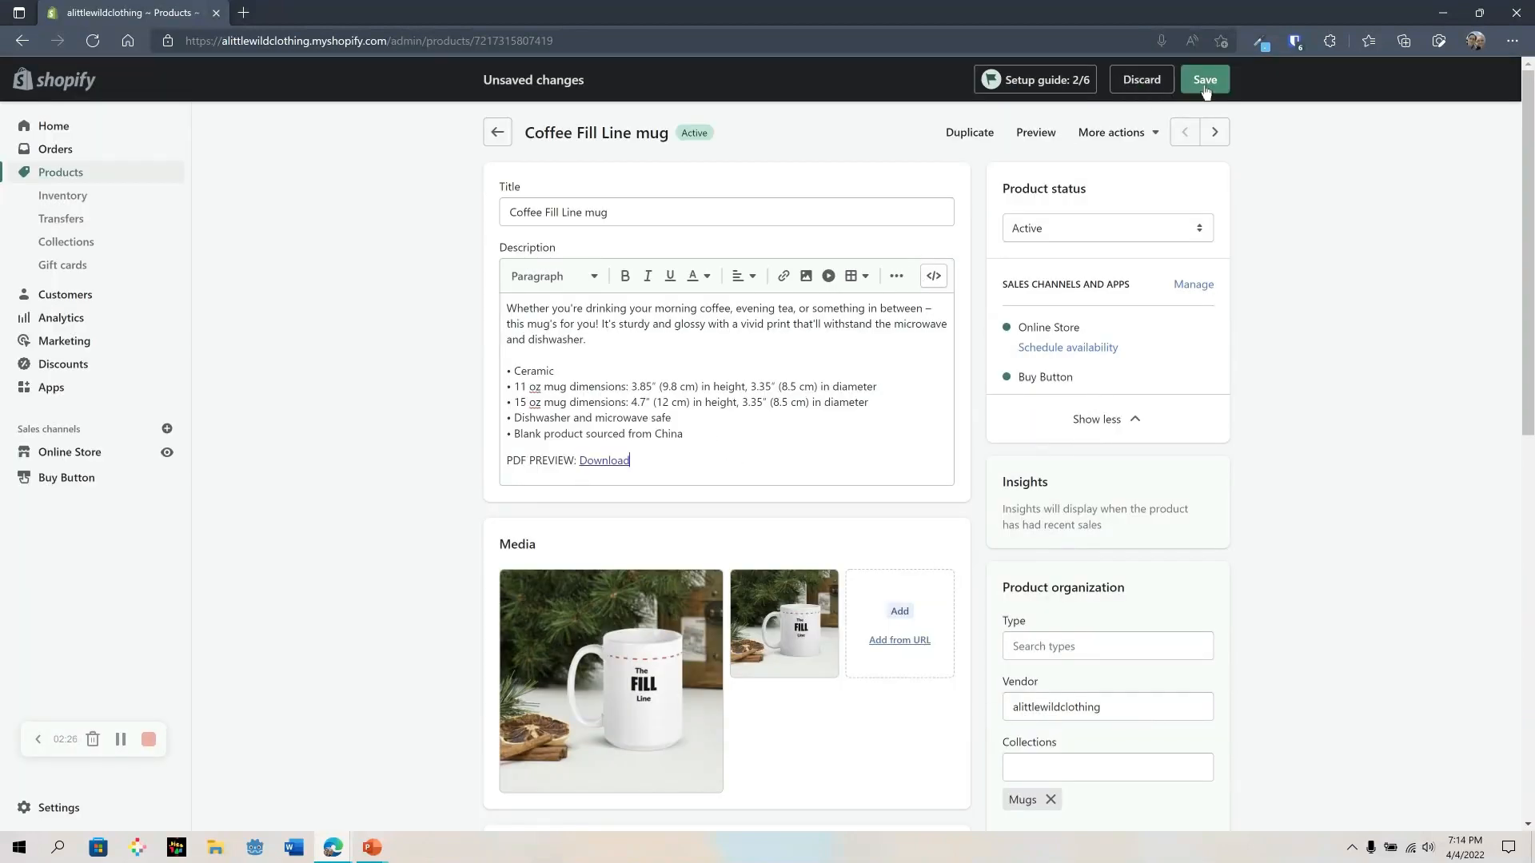
Save the product, then verify the Download link opens the PDF from the store preview.
left_click(1204, 80)
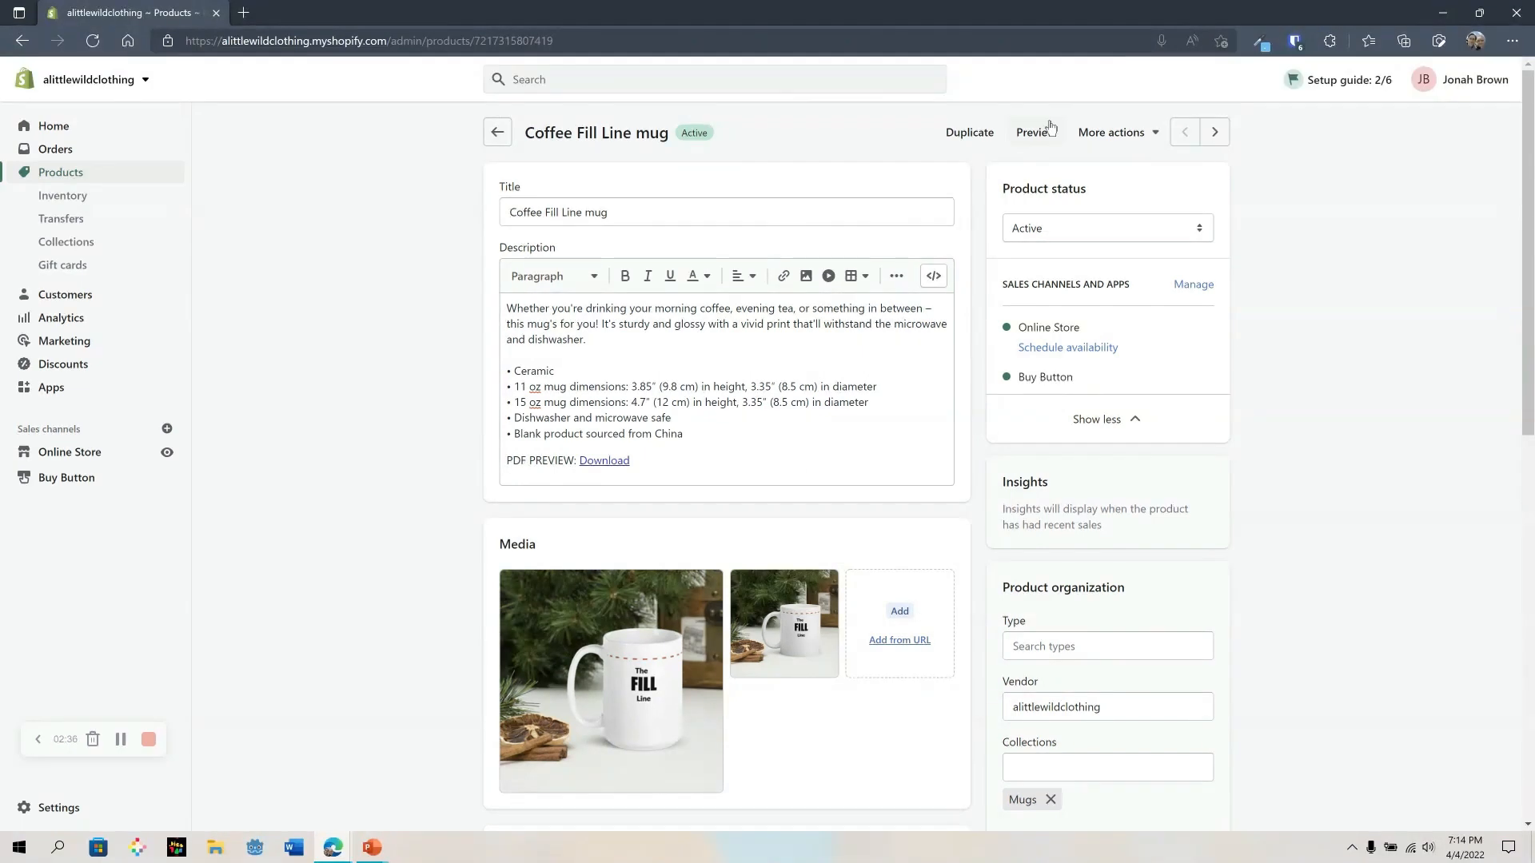
left_click(1033, 132)
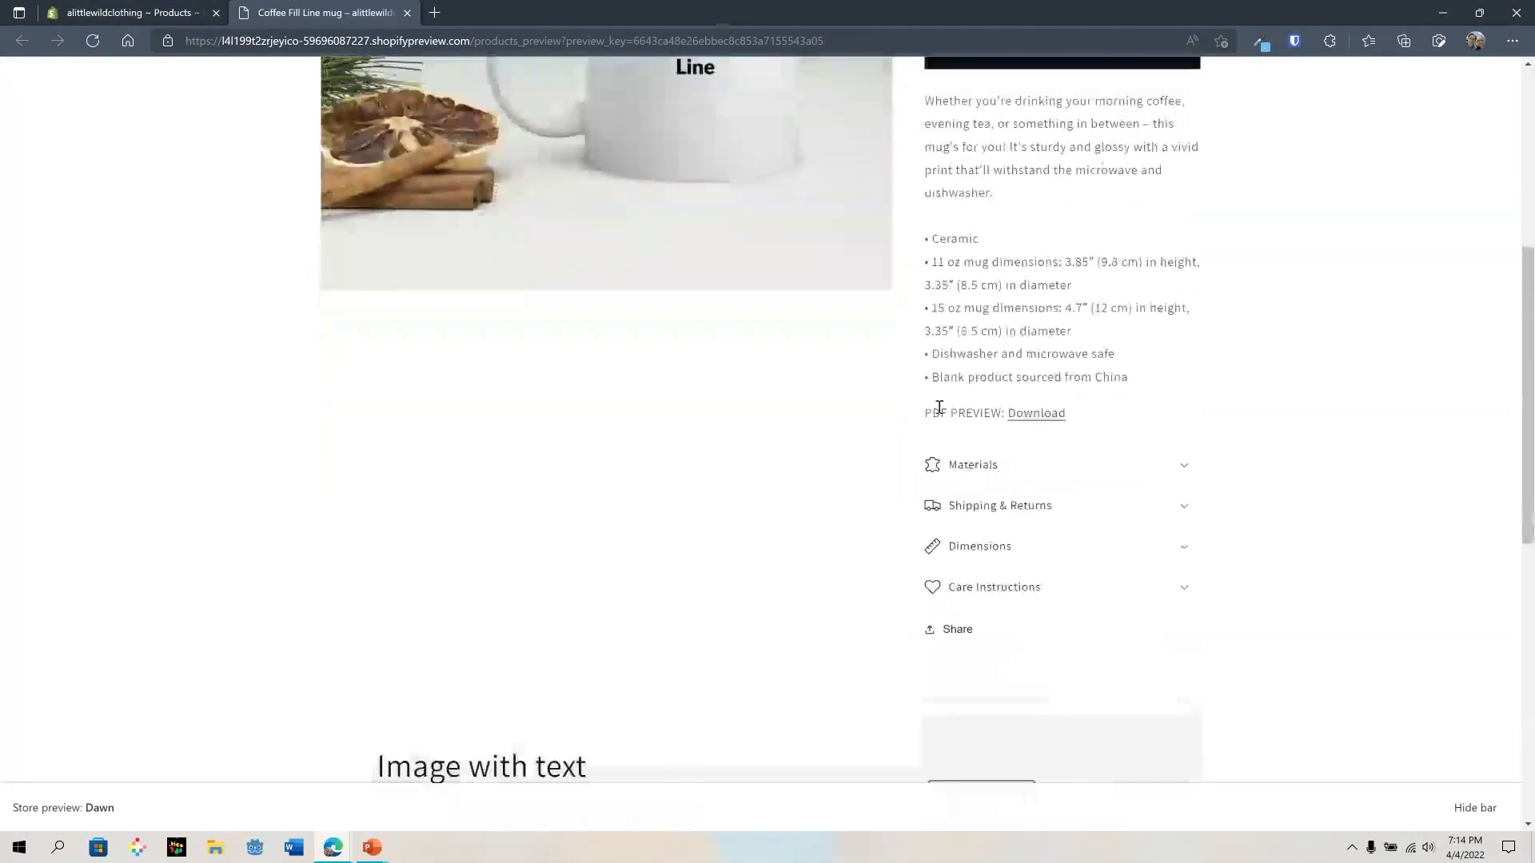
mouse_move(1036, 412)
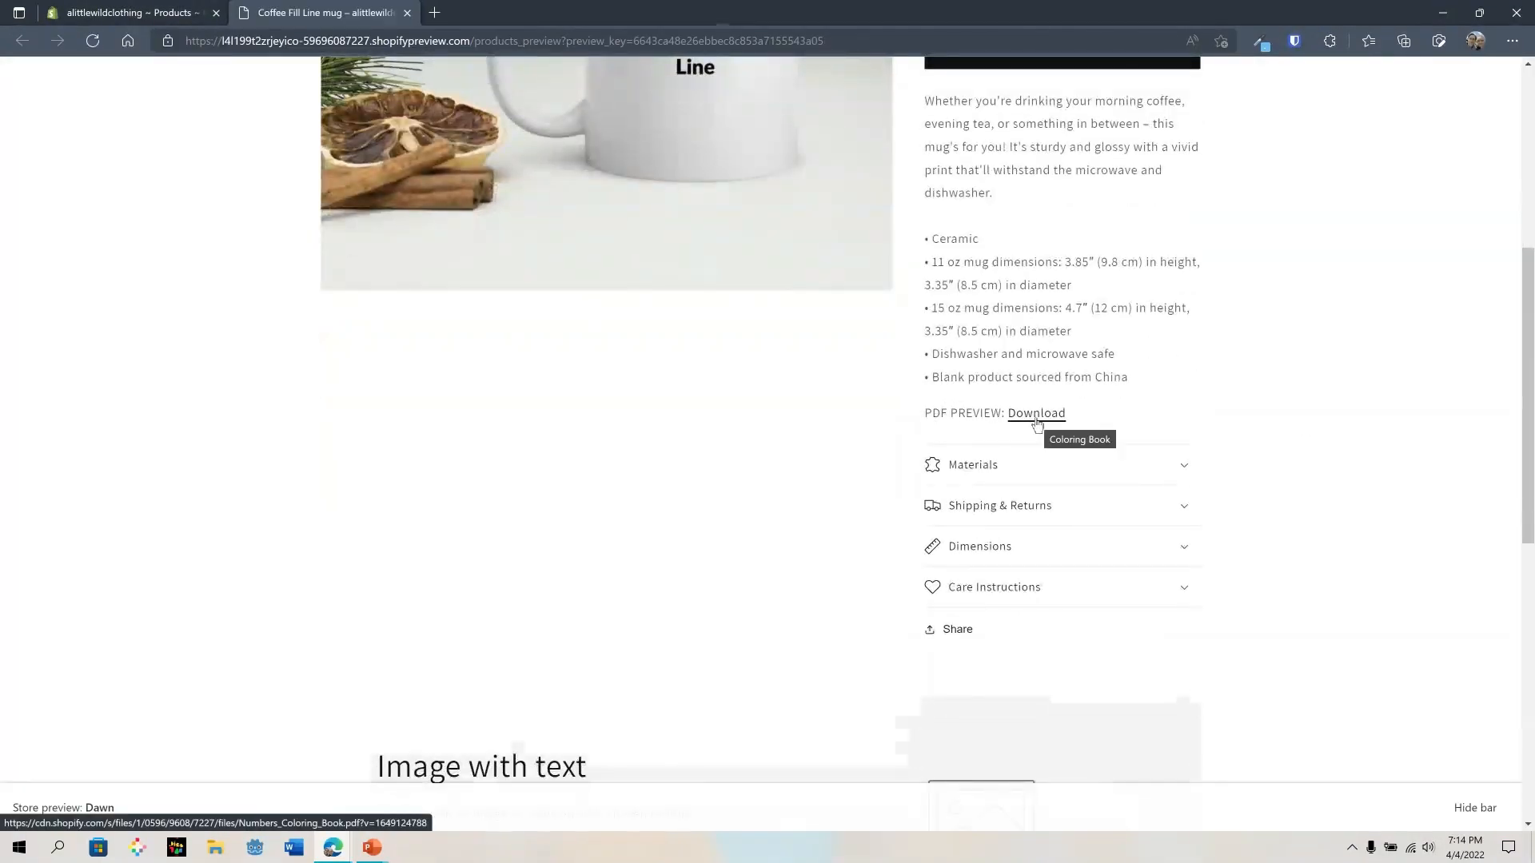
left_click(1036, 412)
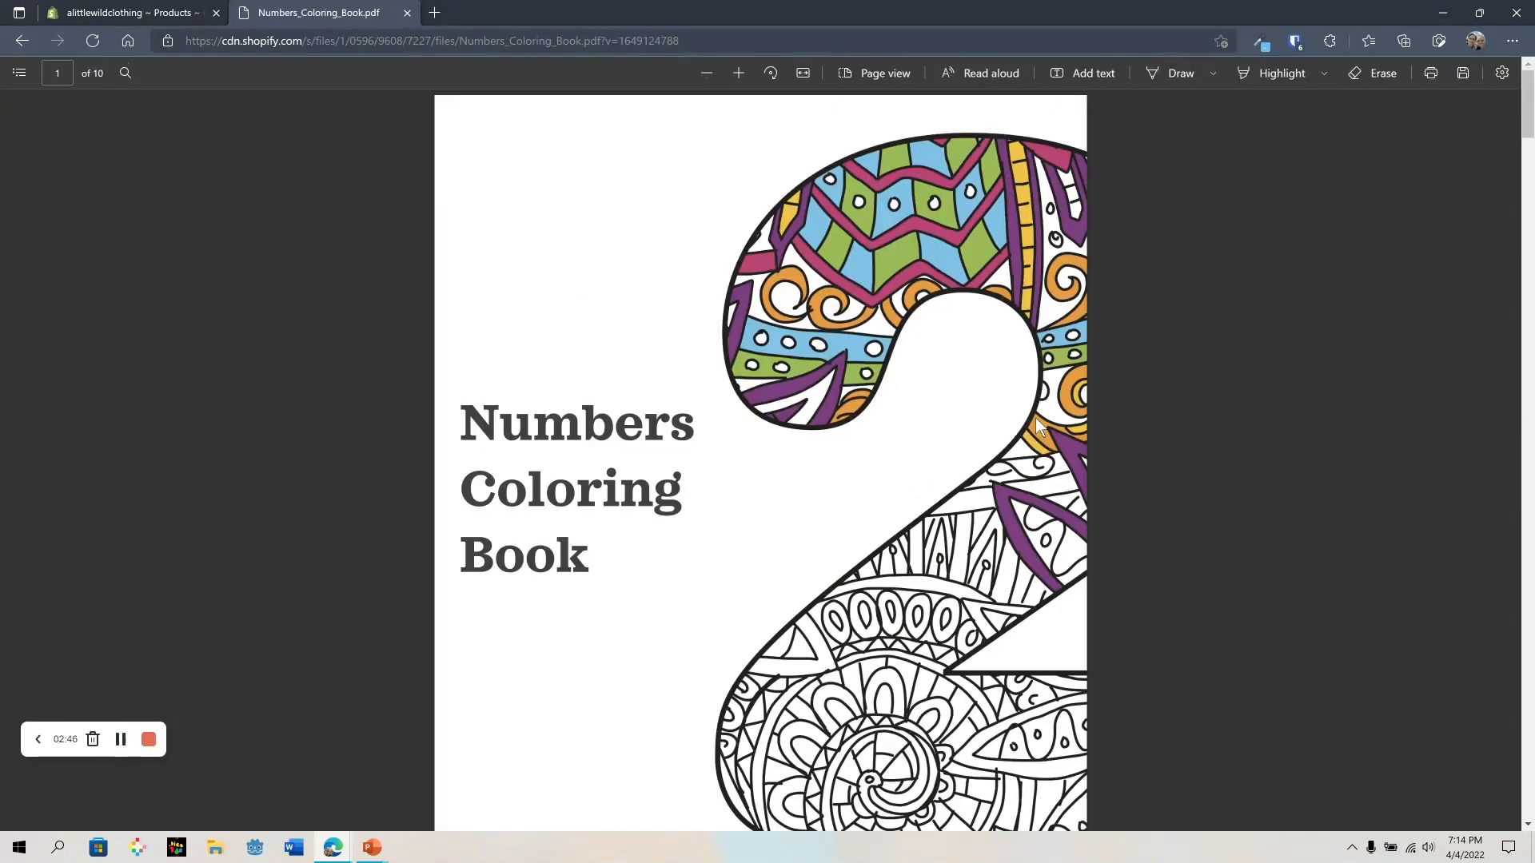
mouse_move(407, 279)
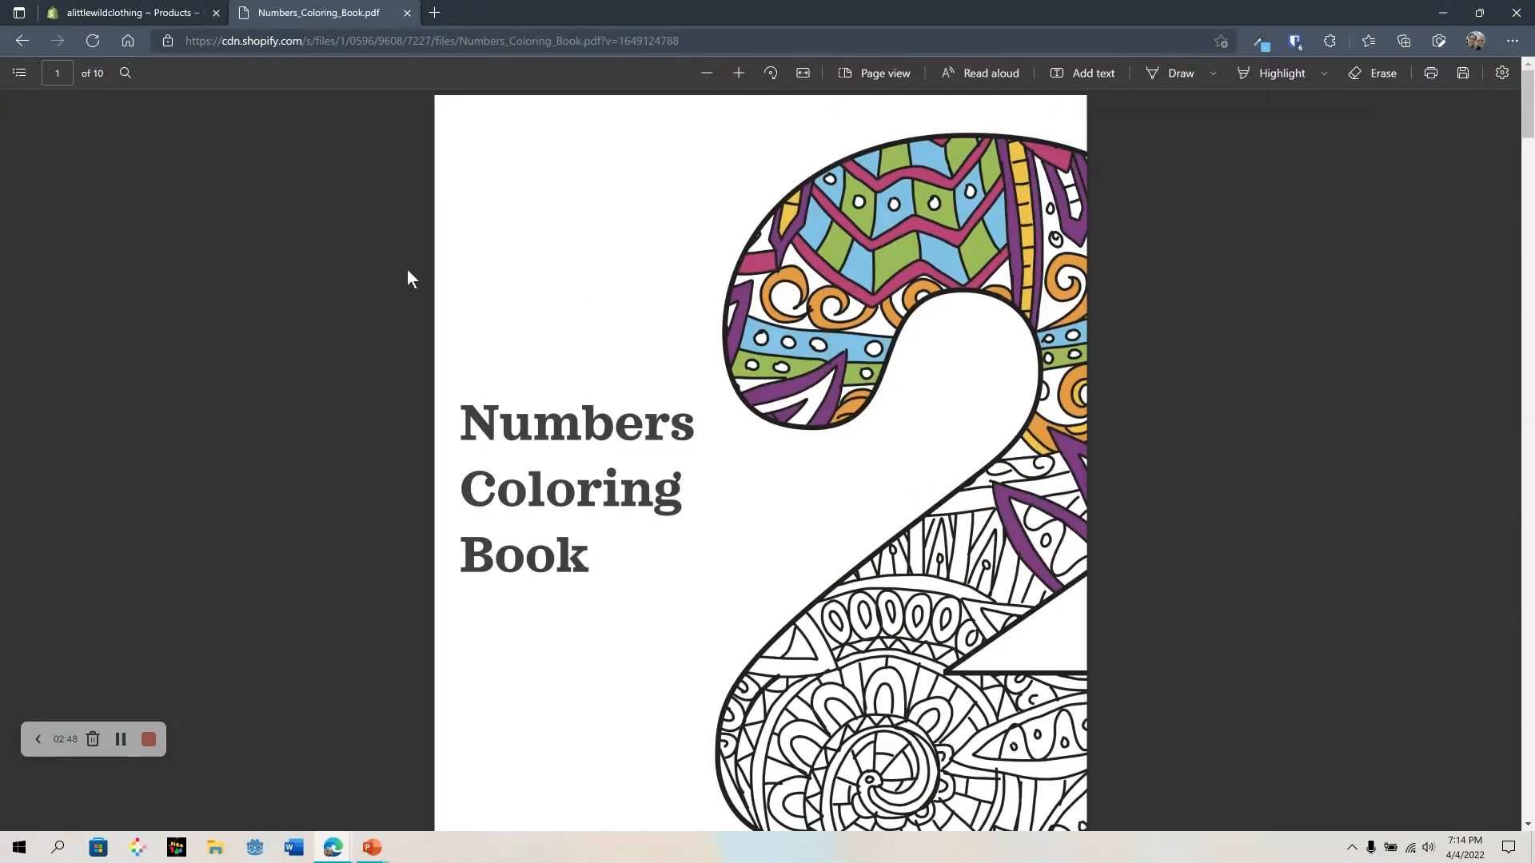
left_click(133, 11)
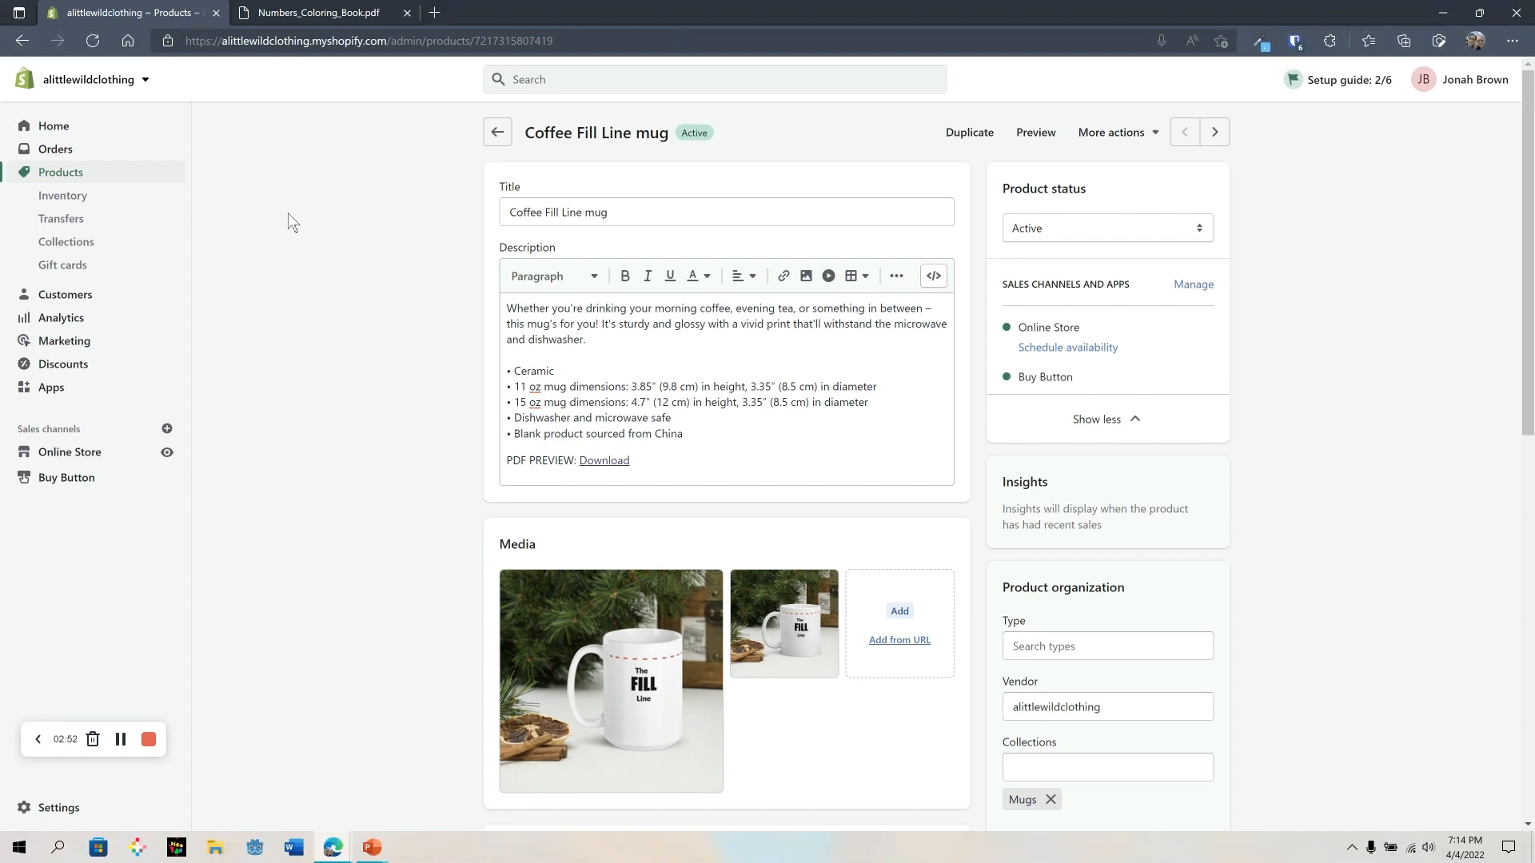